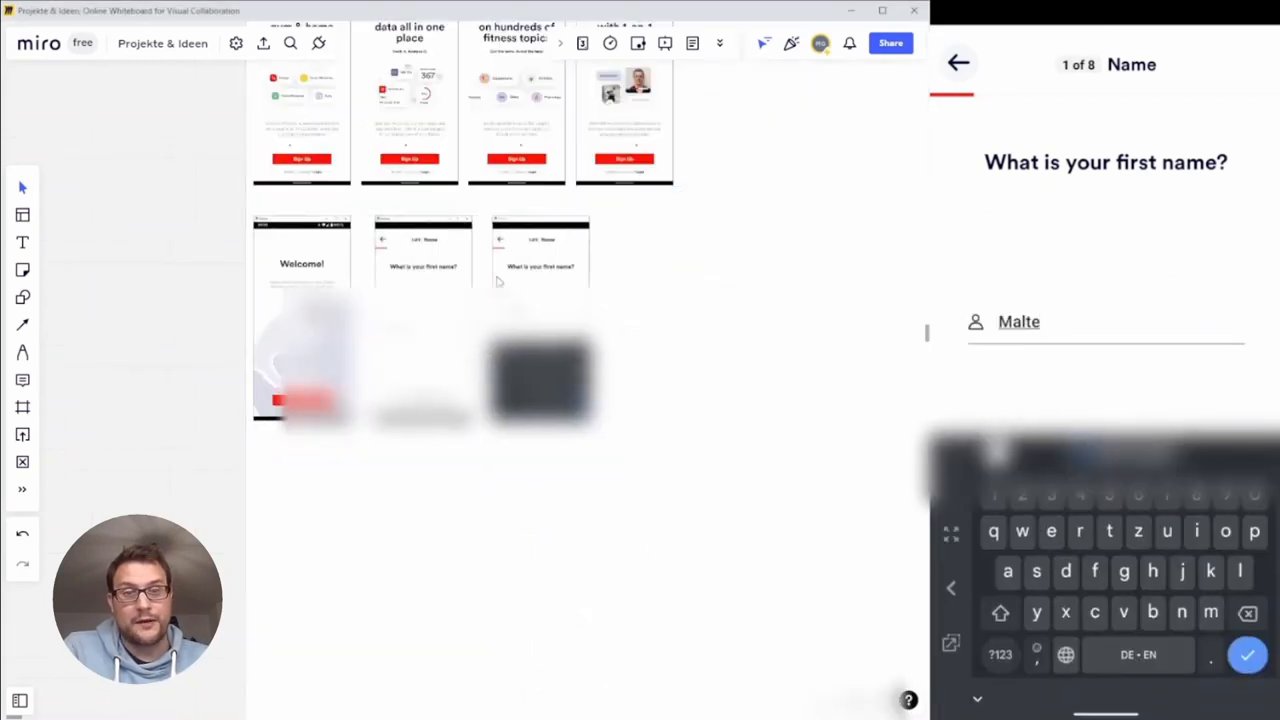
Arrange the last-name, height and About Caliber screenshots into their onboarding rows with the weight-units note.
left_click(1248, 656)
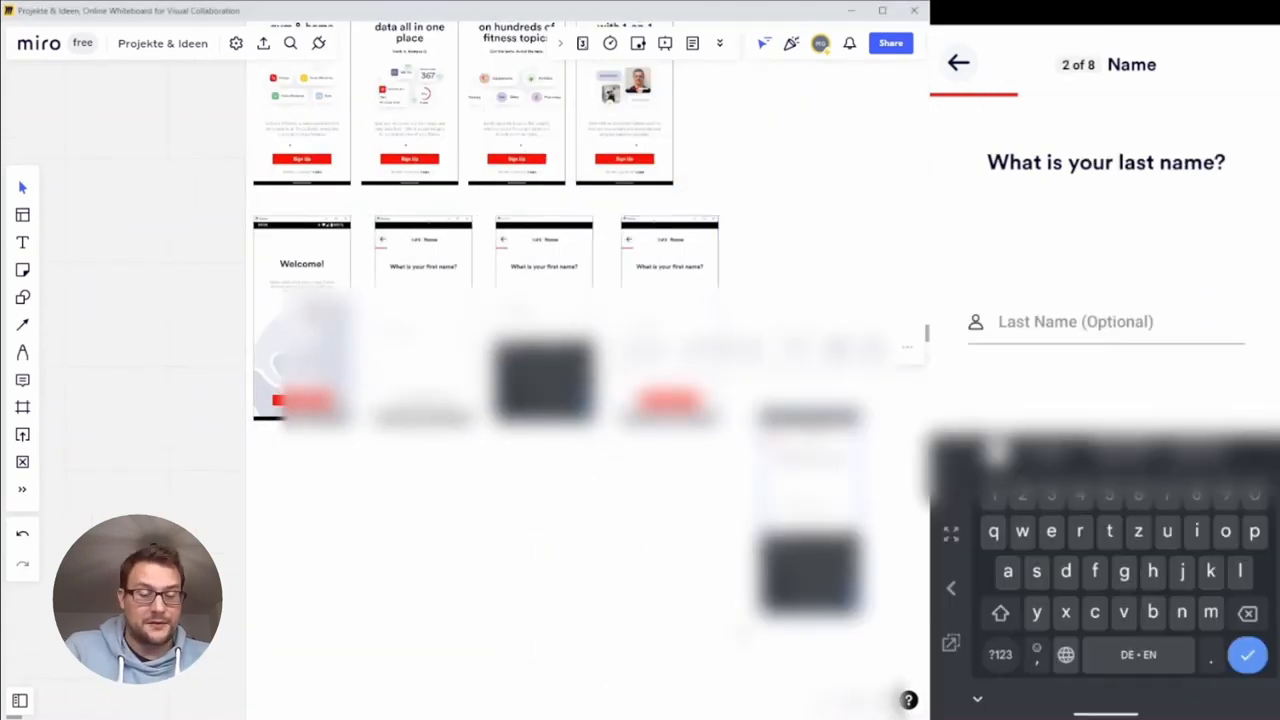
left_click(1248, 656)
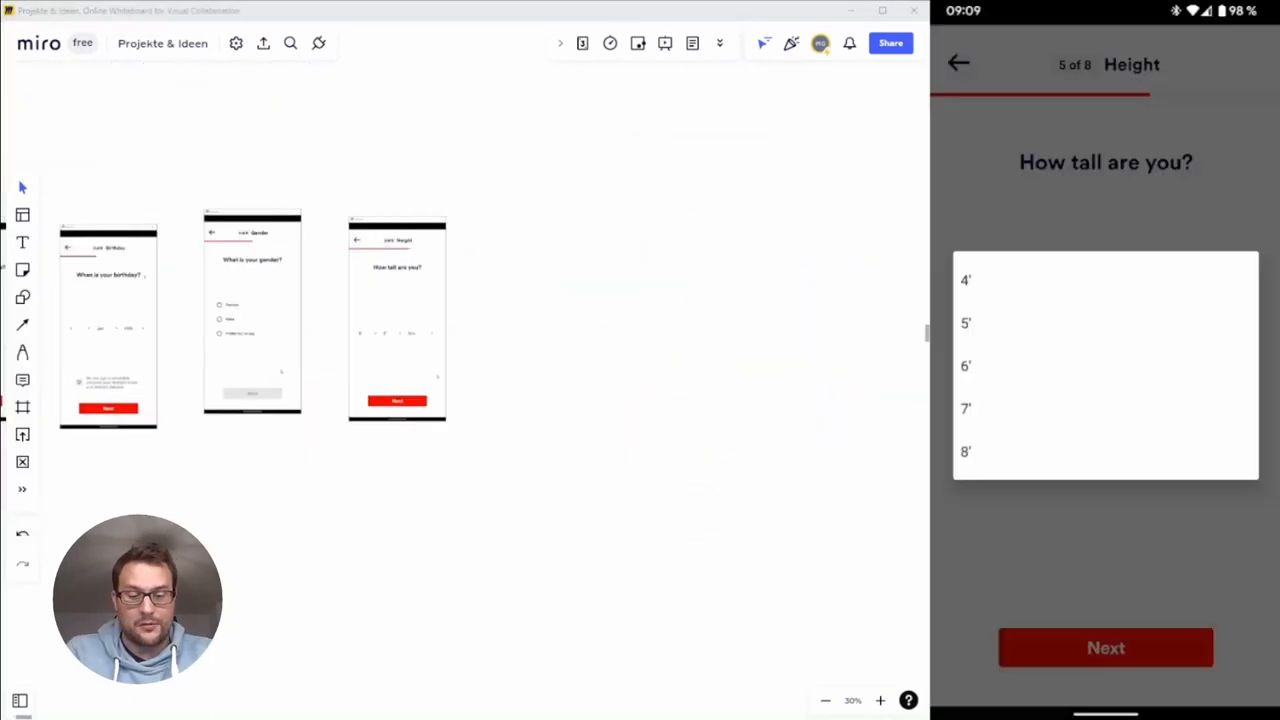
left_click(1106, 648)
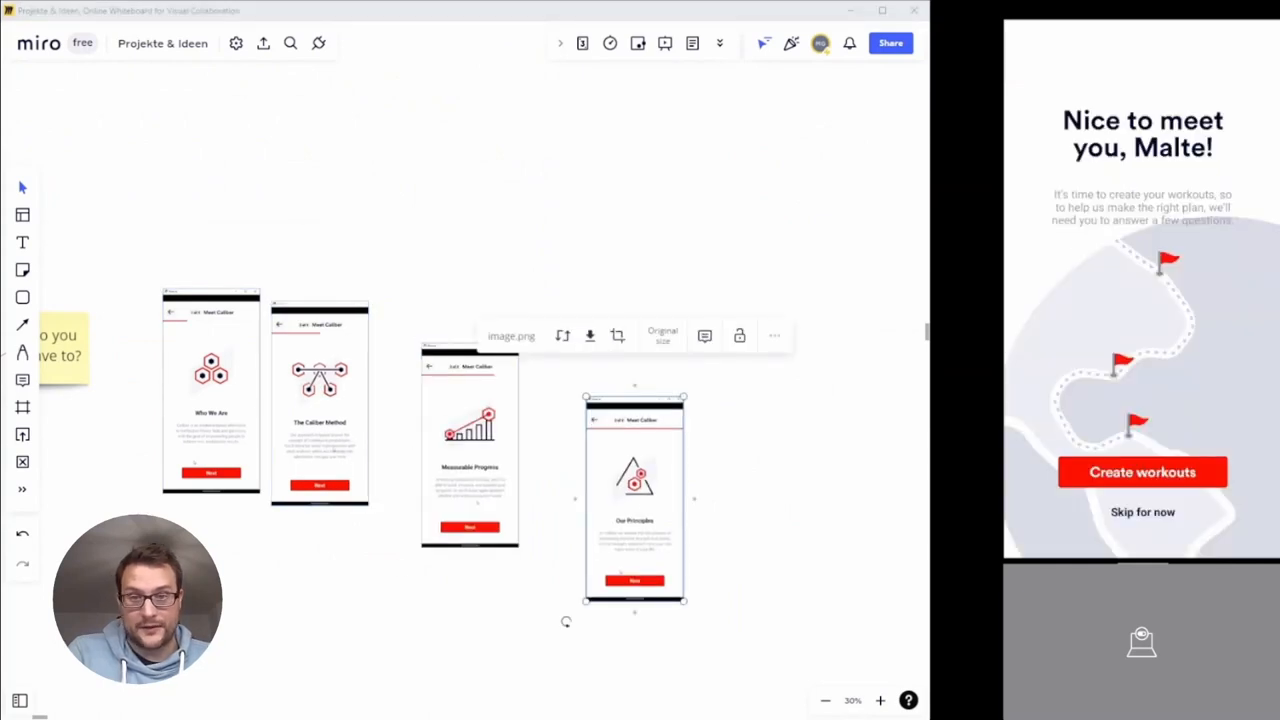
left_click(1142, 472)
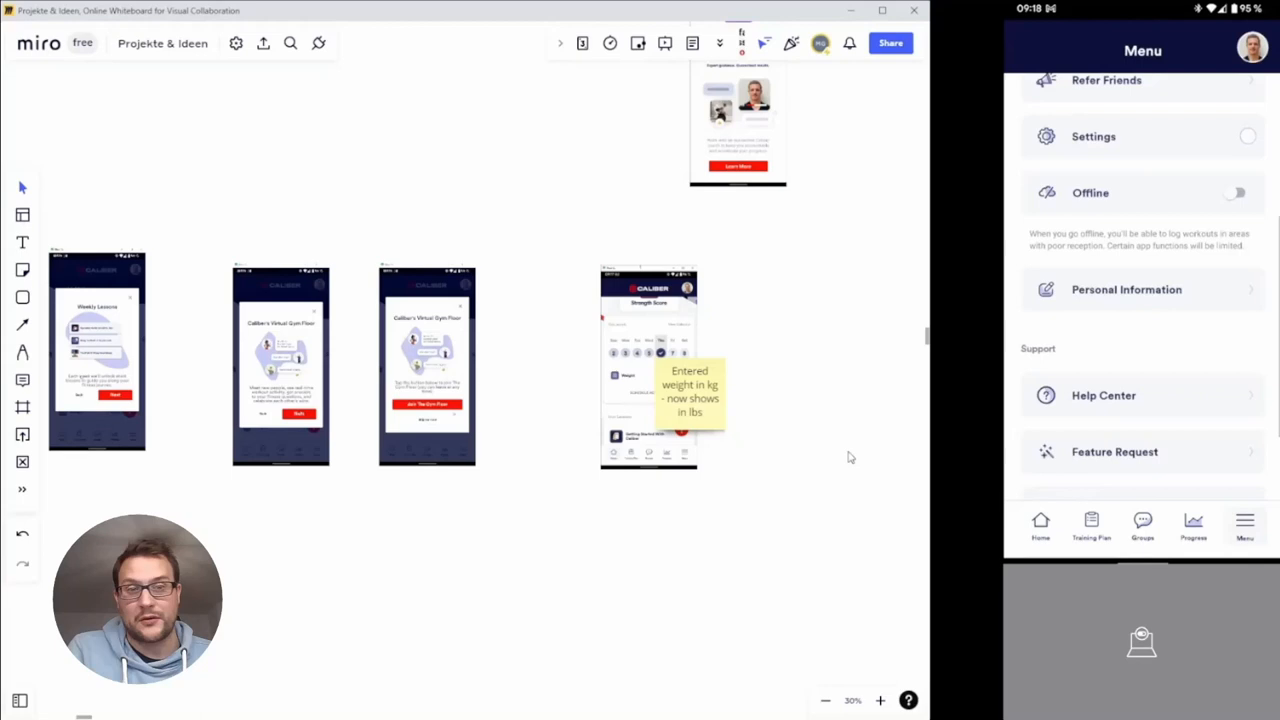
left_click(1126, 288)
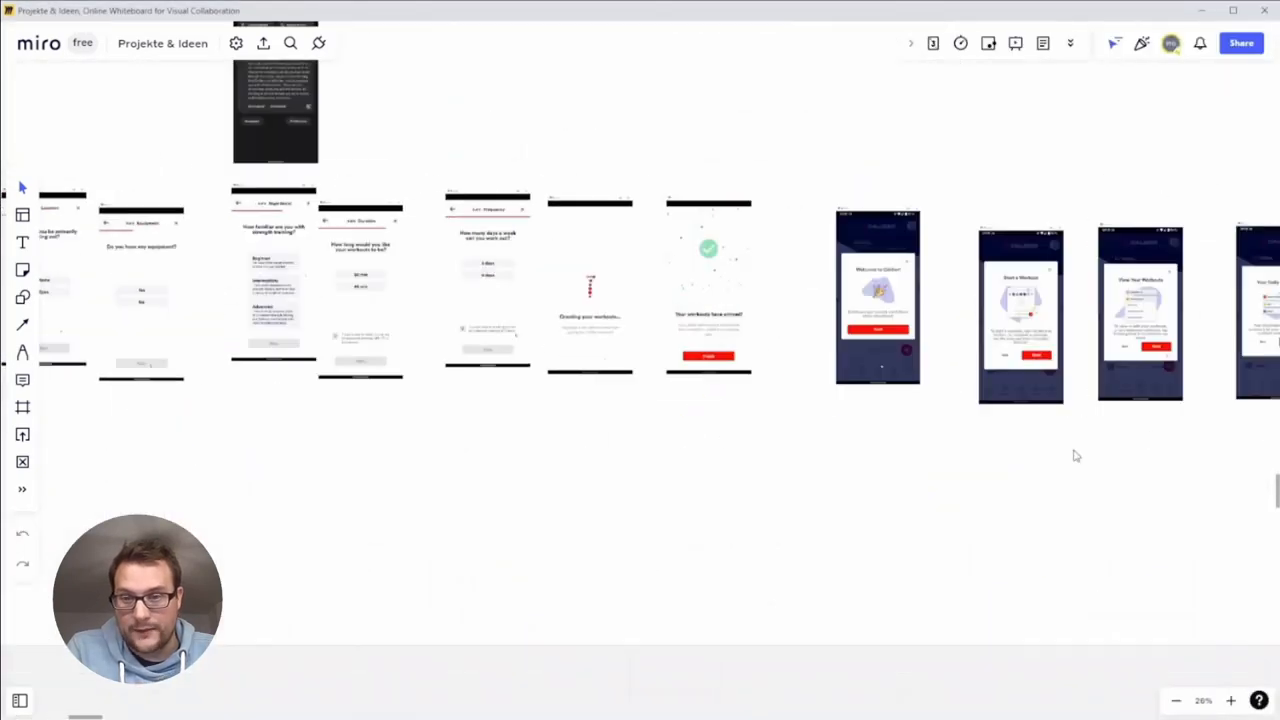
Scroll down the board to reach the area for the Caliber mind map.
scroll("down", 3)
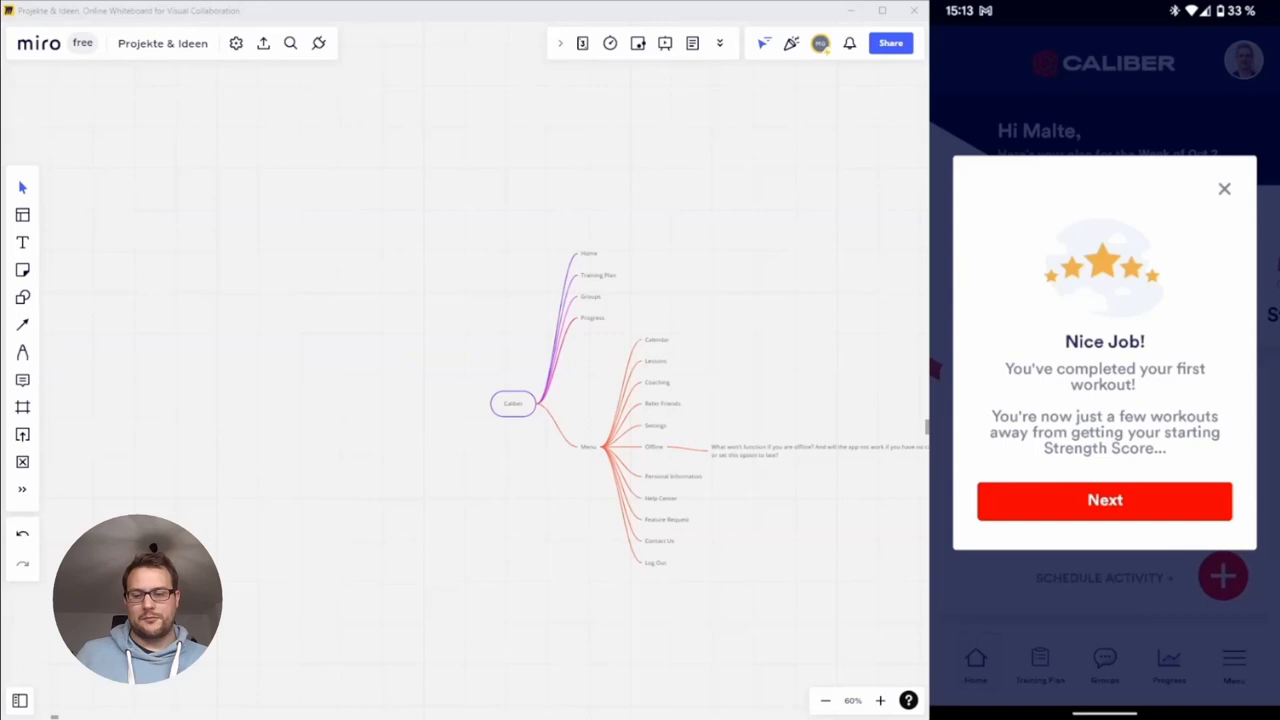
Add 'This week' and 'View V' child nodes under the mind map's Home branch.
left_click(1104, 500)
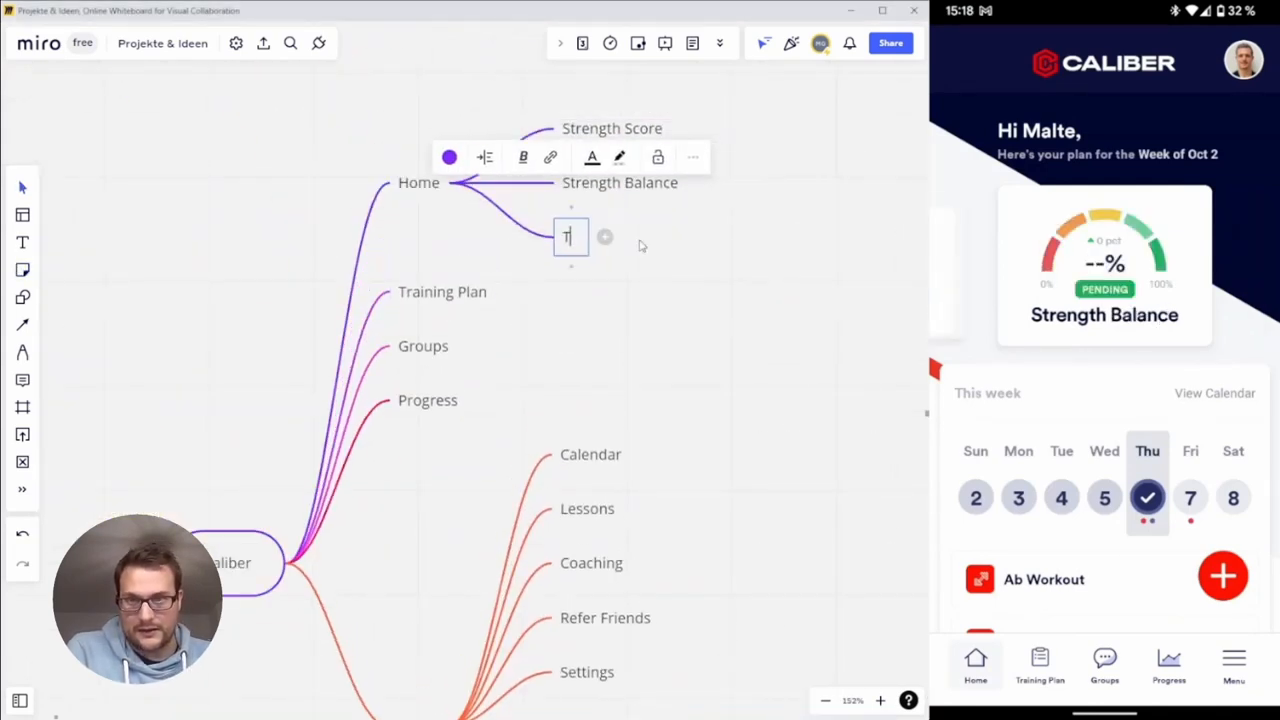
type("This week")
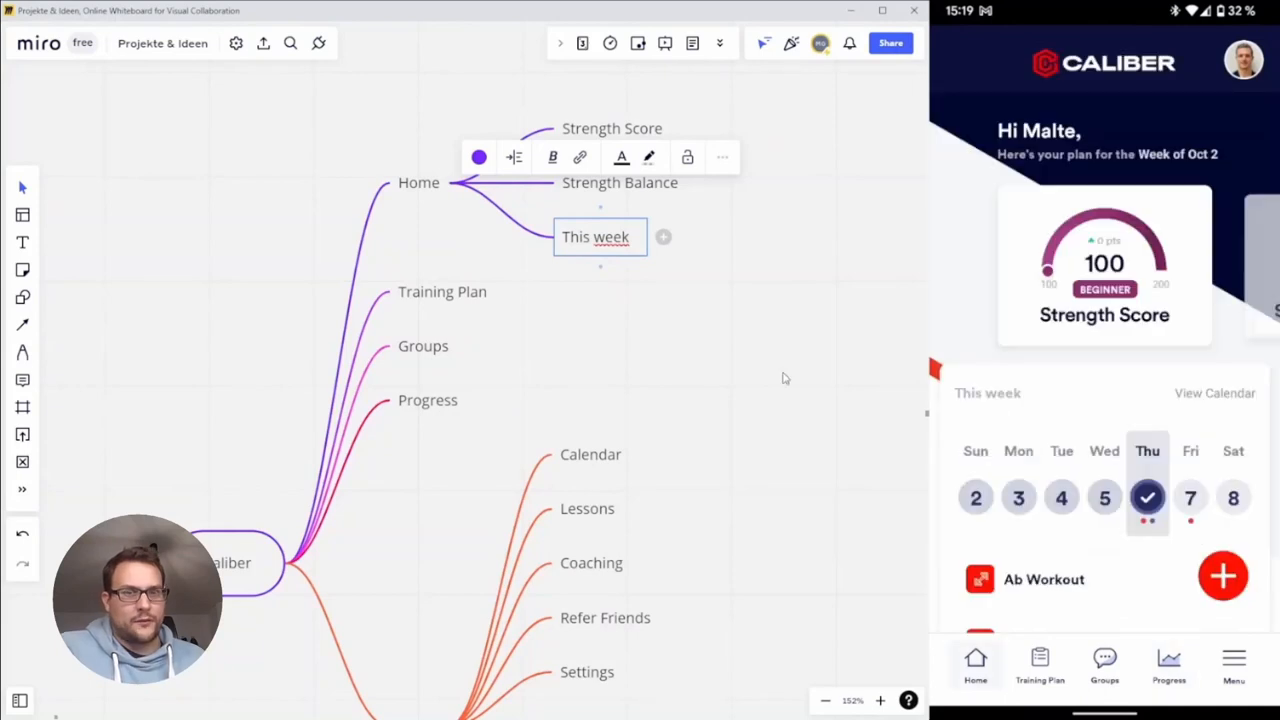
type("View V")
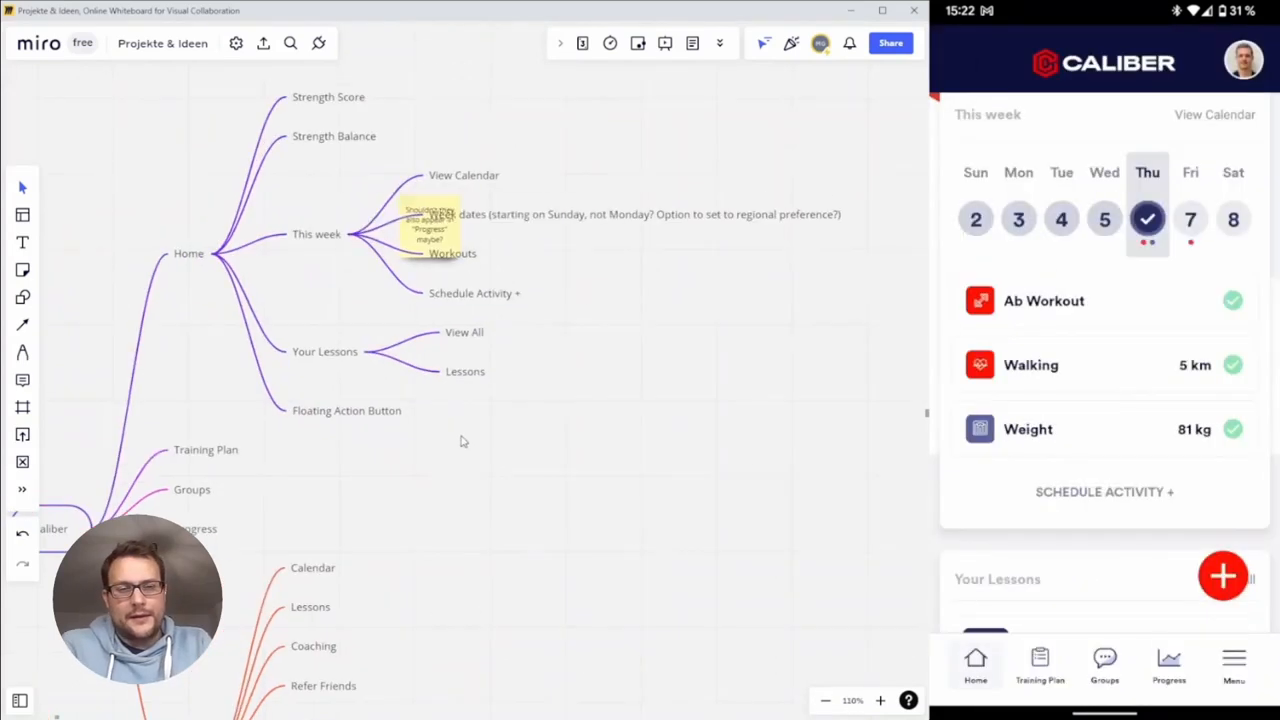
scroll("down", 3)
type("Reduce text or integrate smarter")
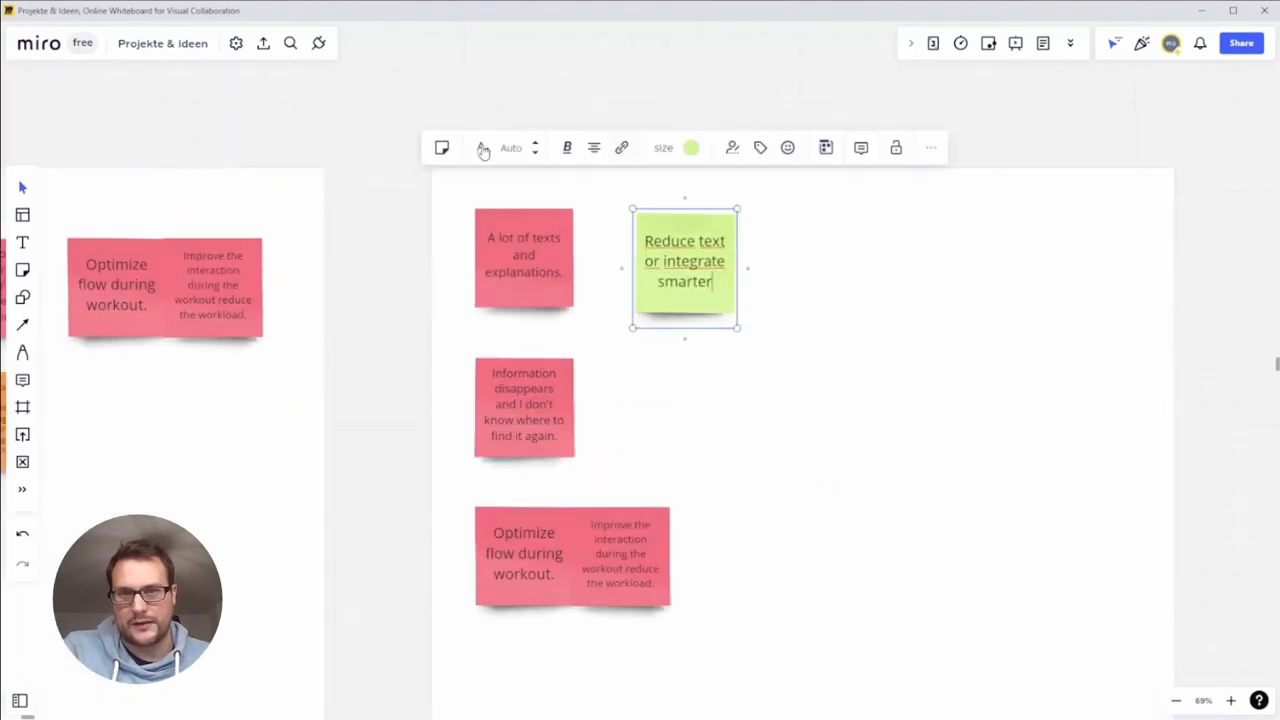
Write next-step notes: 'Improve user onboard and reduce users jump' and 'But the impact won't be huge.'.
type("Improve user onboard and reduce users jump")
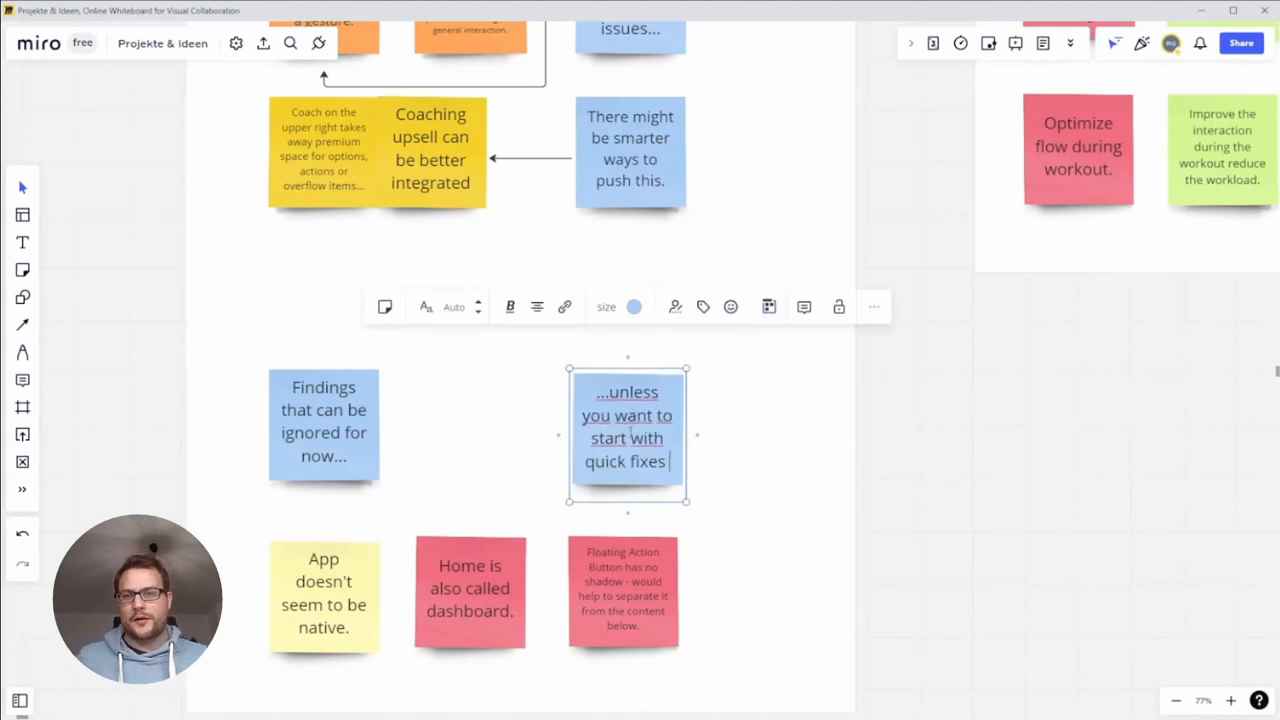
type("But the impact won't be huge.")
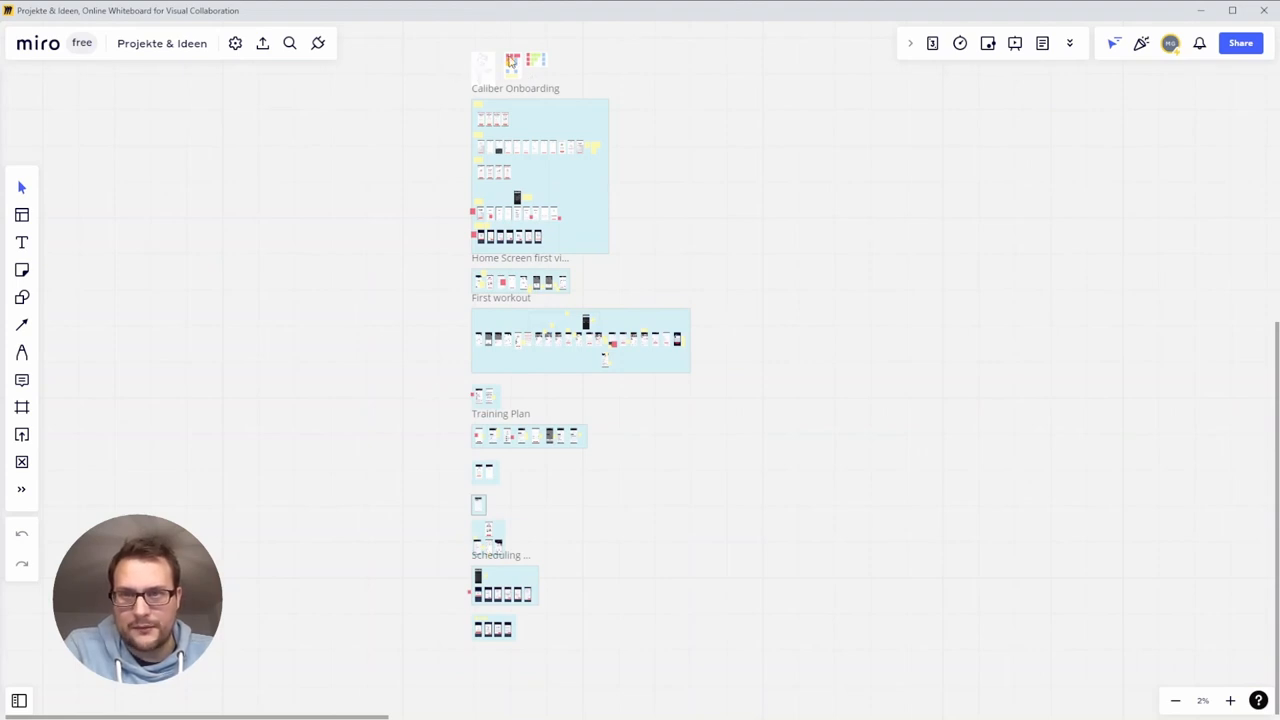
mouse_move(550, 62)
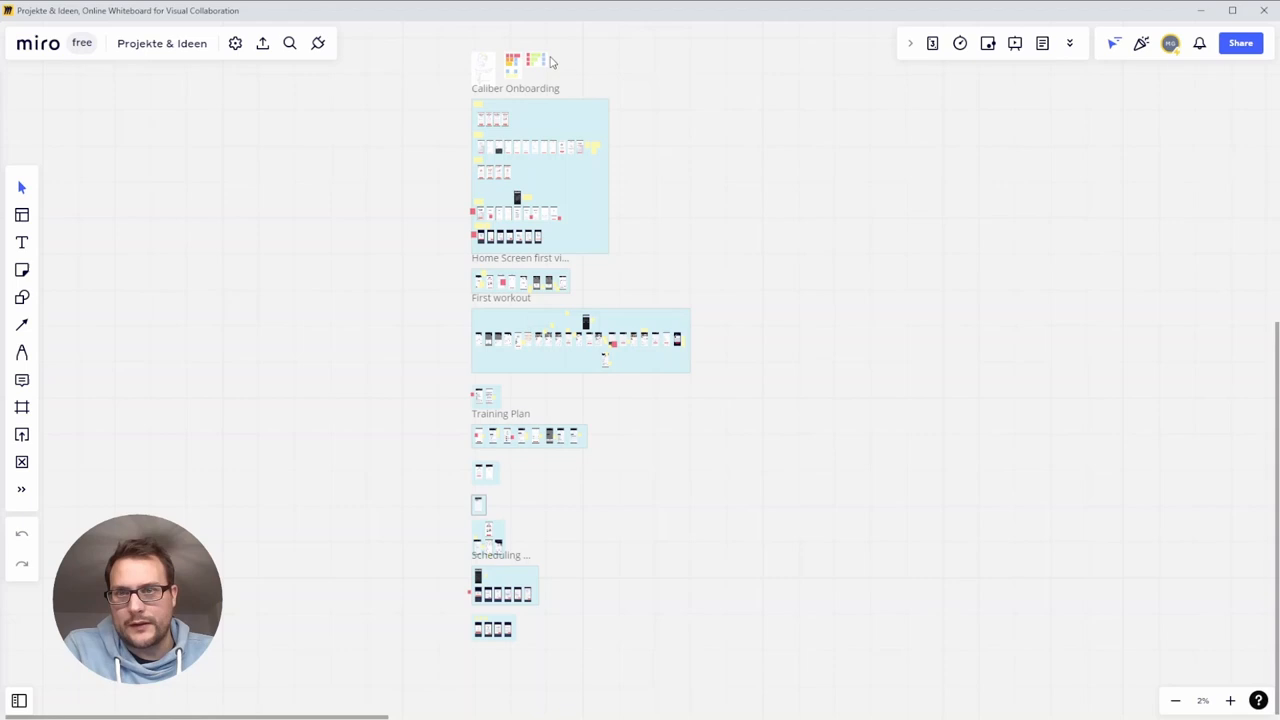
mouse_move(576, 280)
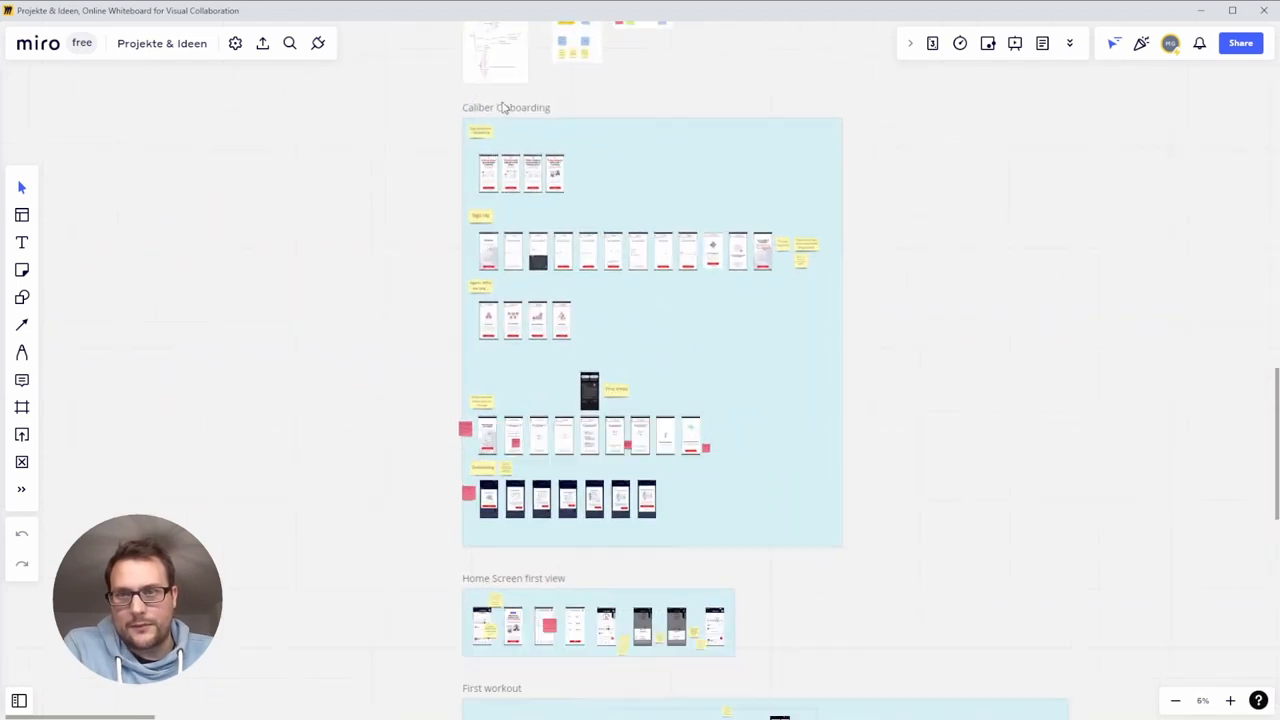
scroll("down", 3)
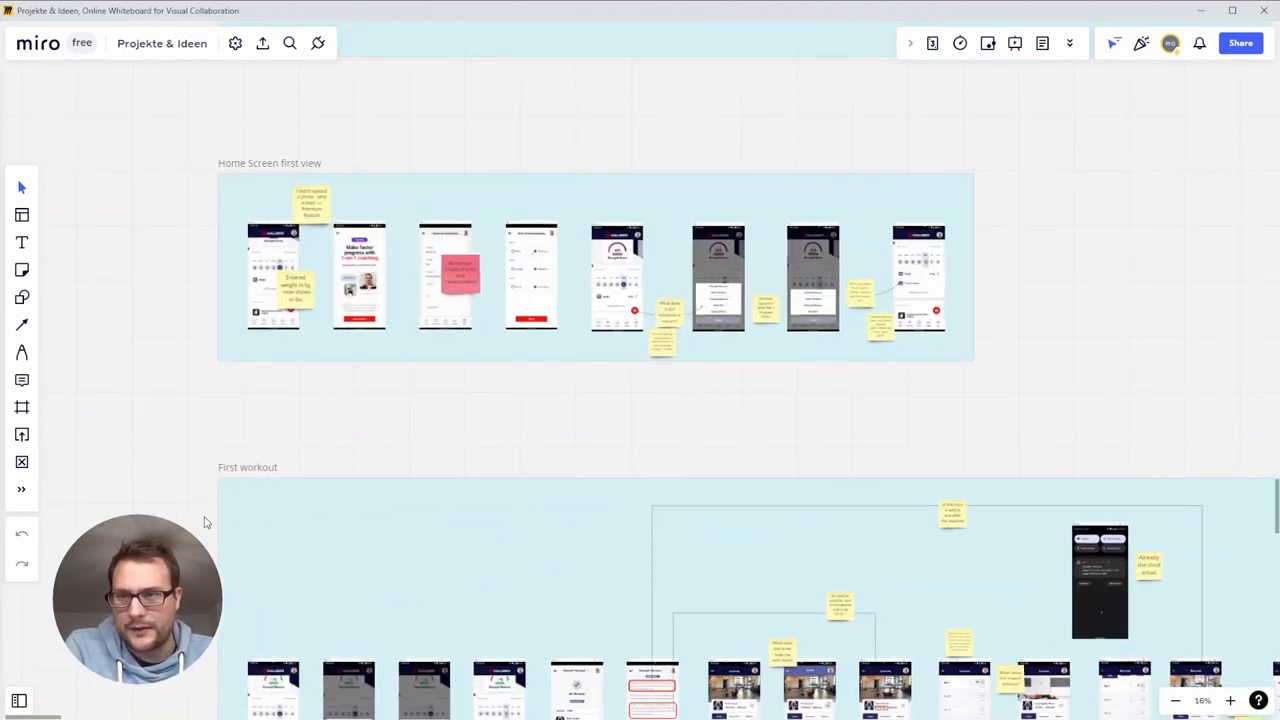
scroll("down", 3)
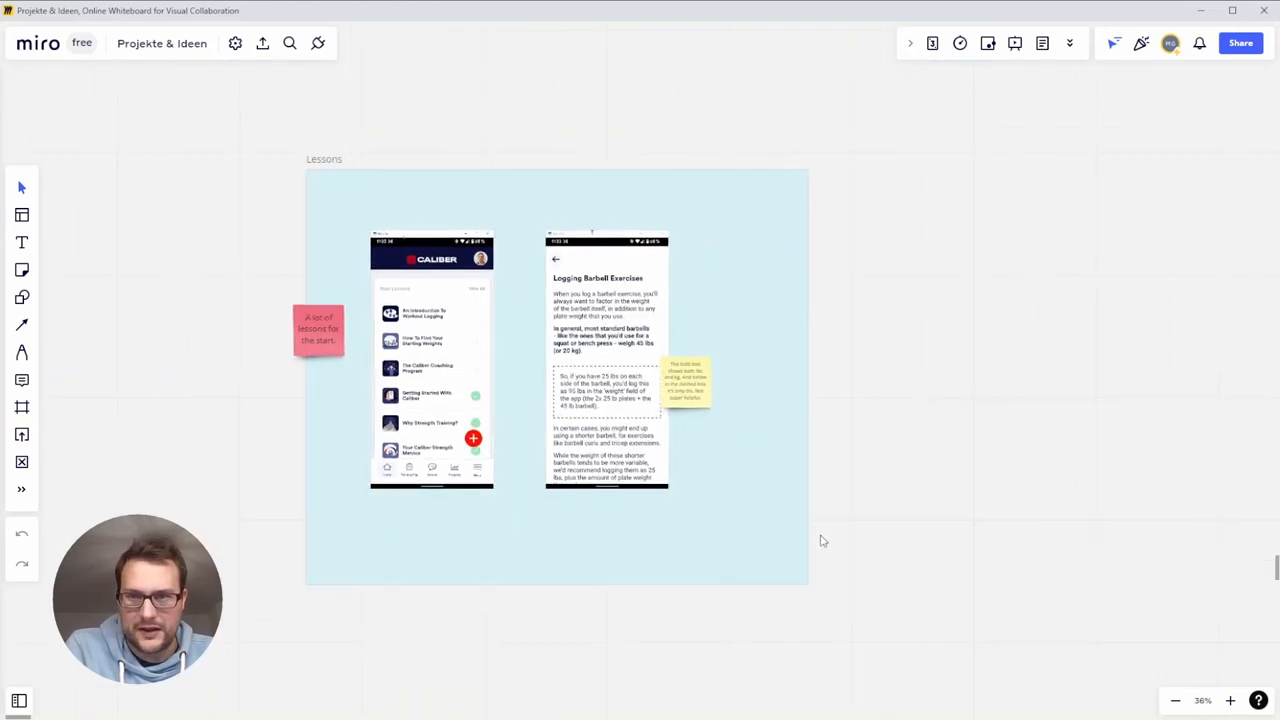
scroll("down", 3)
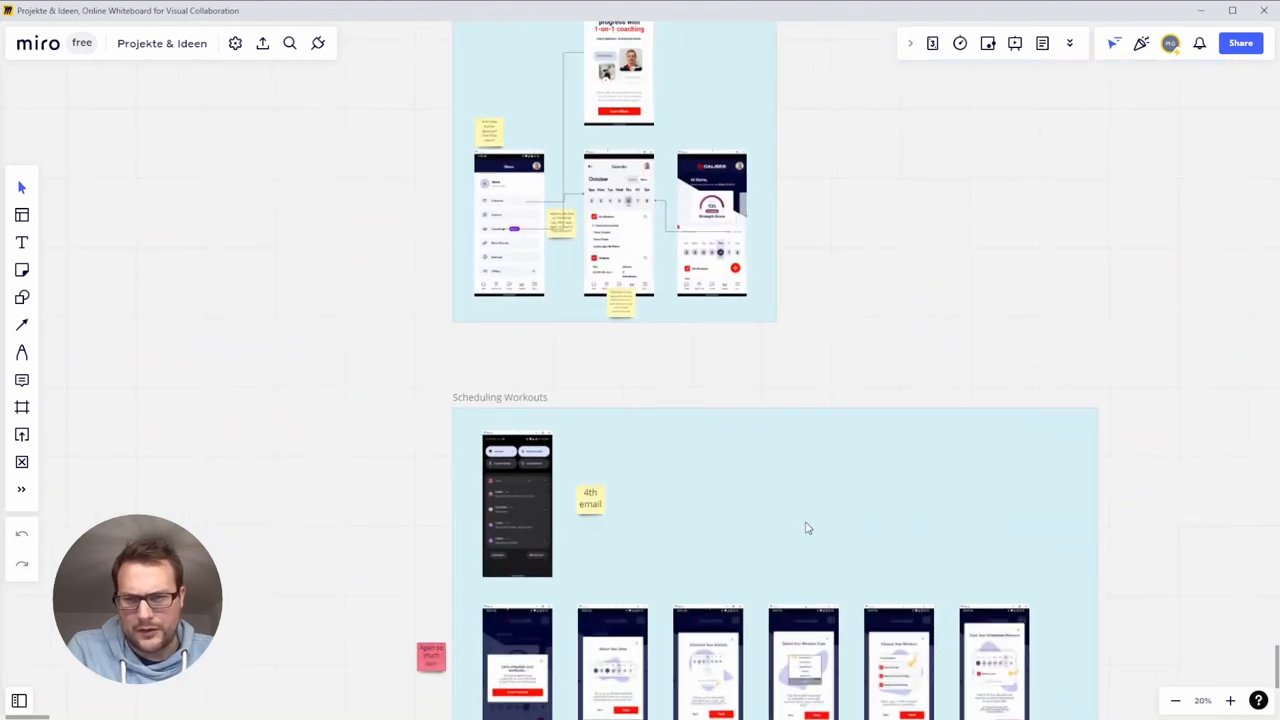
scroll("down", 3)
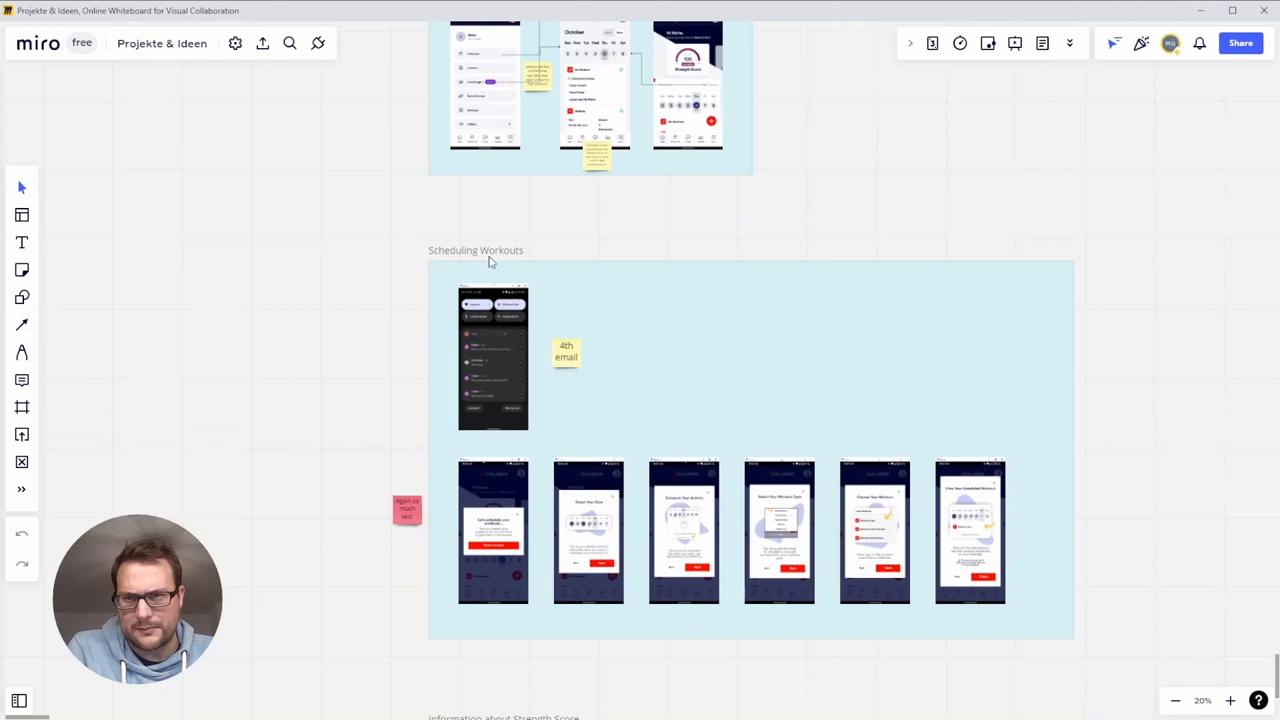
scroll("down", 3)
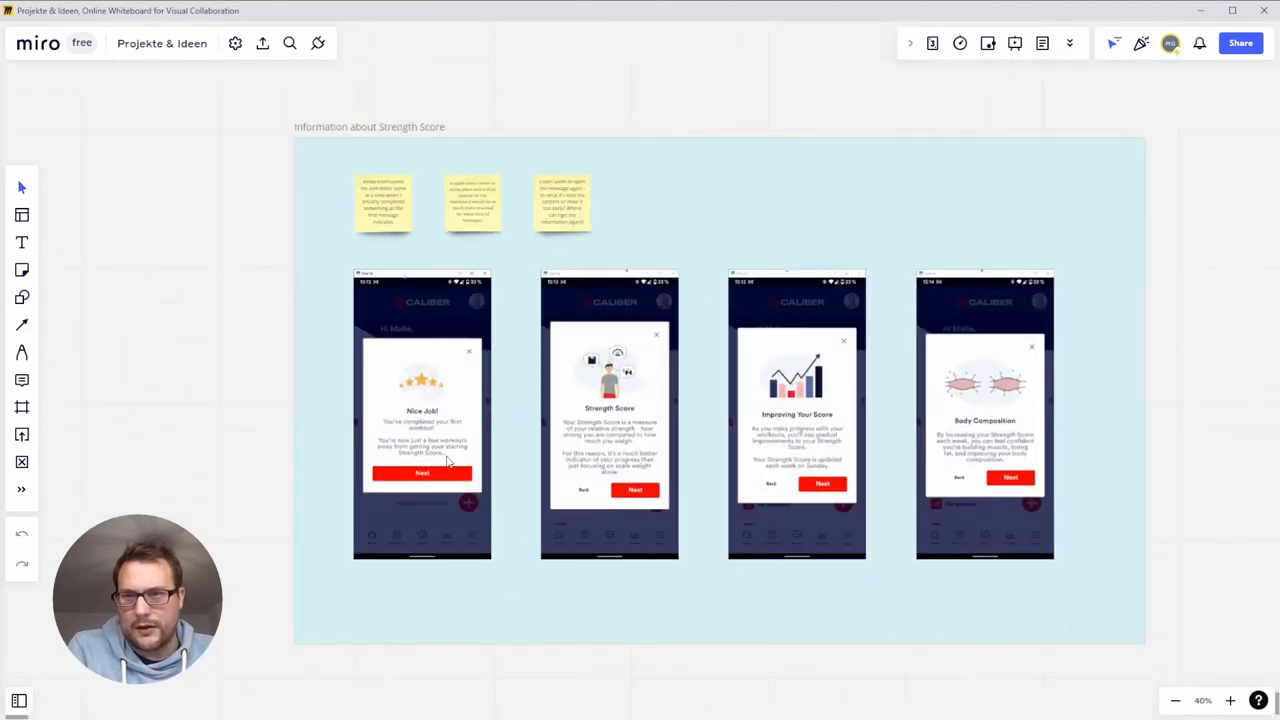
scroll("down", 3)
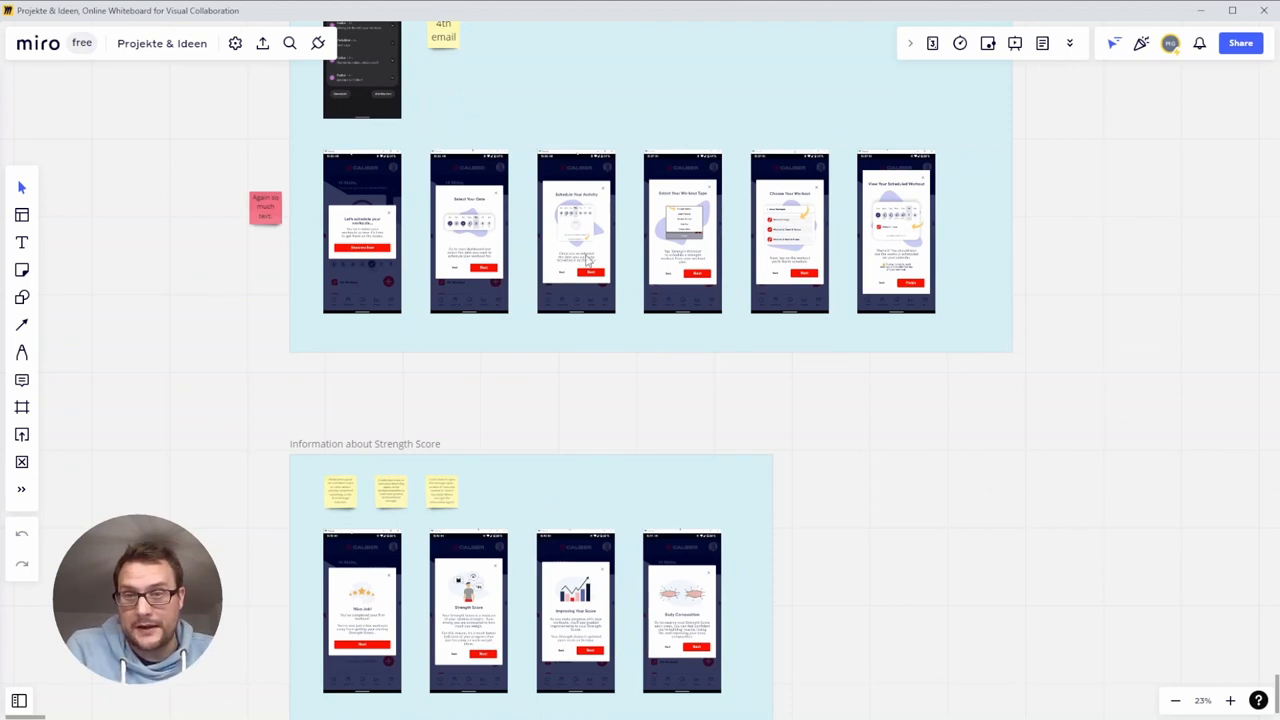
mouse_move(518, 220)
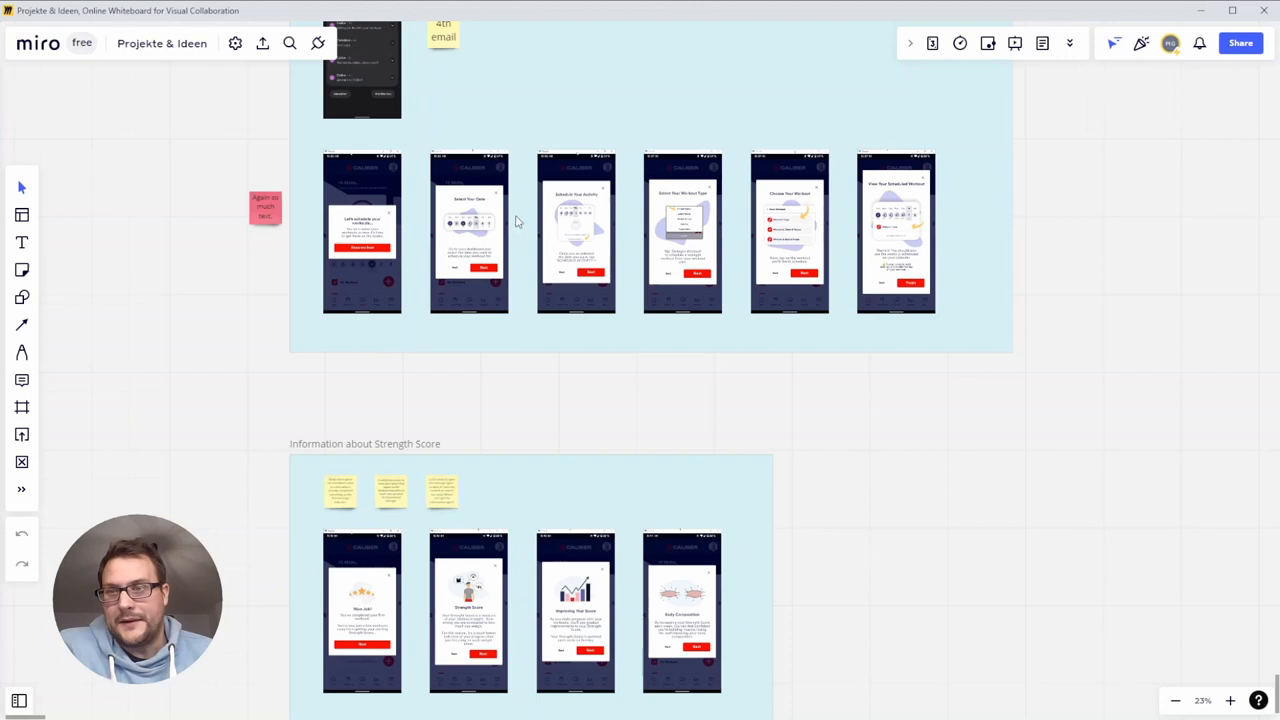
scroll("down", 3)
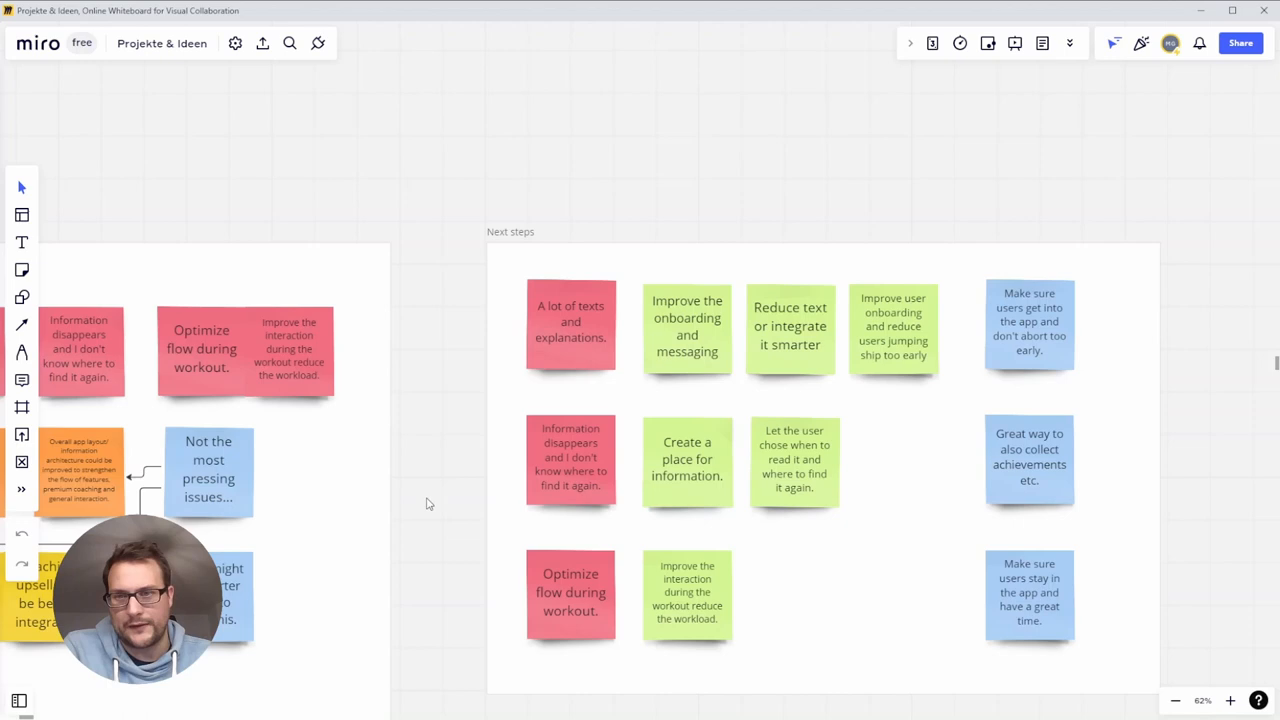
scroll("down", 3)
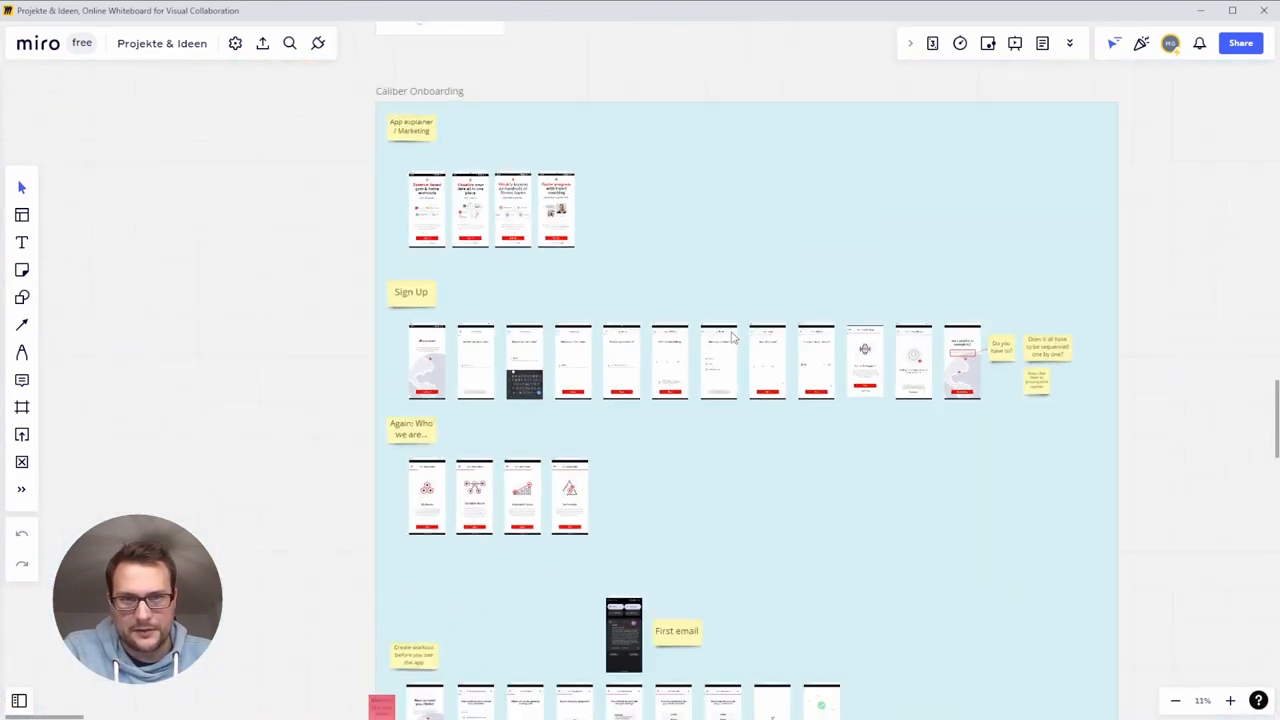
scroll("down", 3)
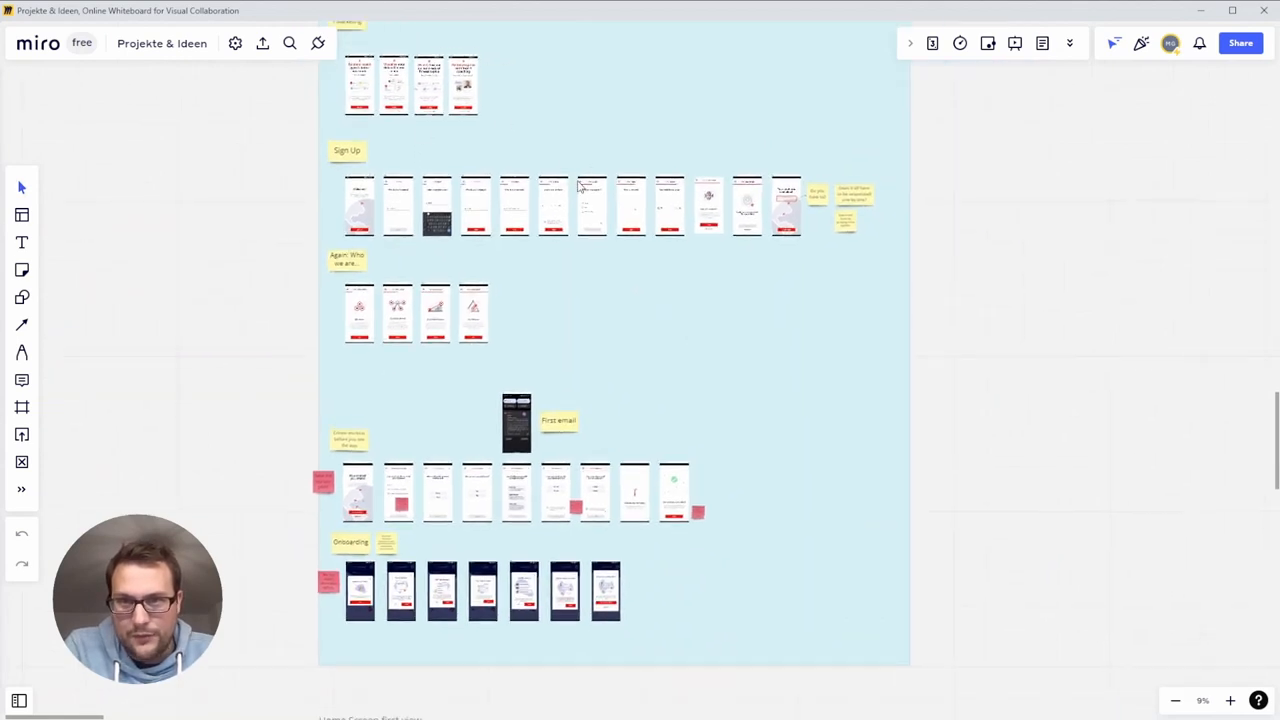
mouse_move(408, 532)
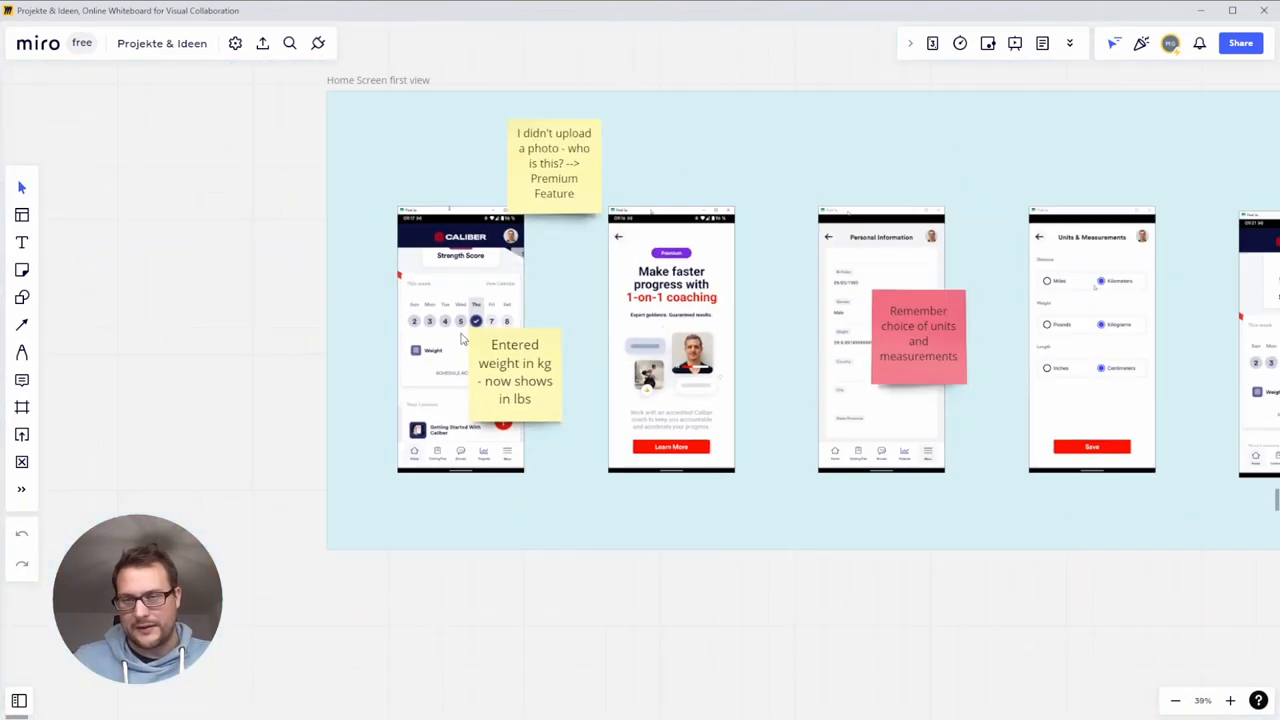
scroll("down", 3)
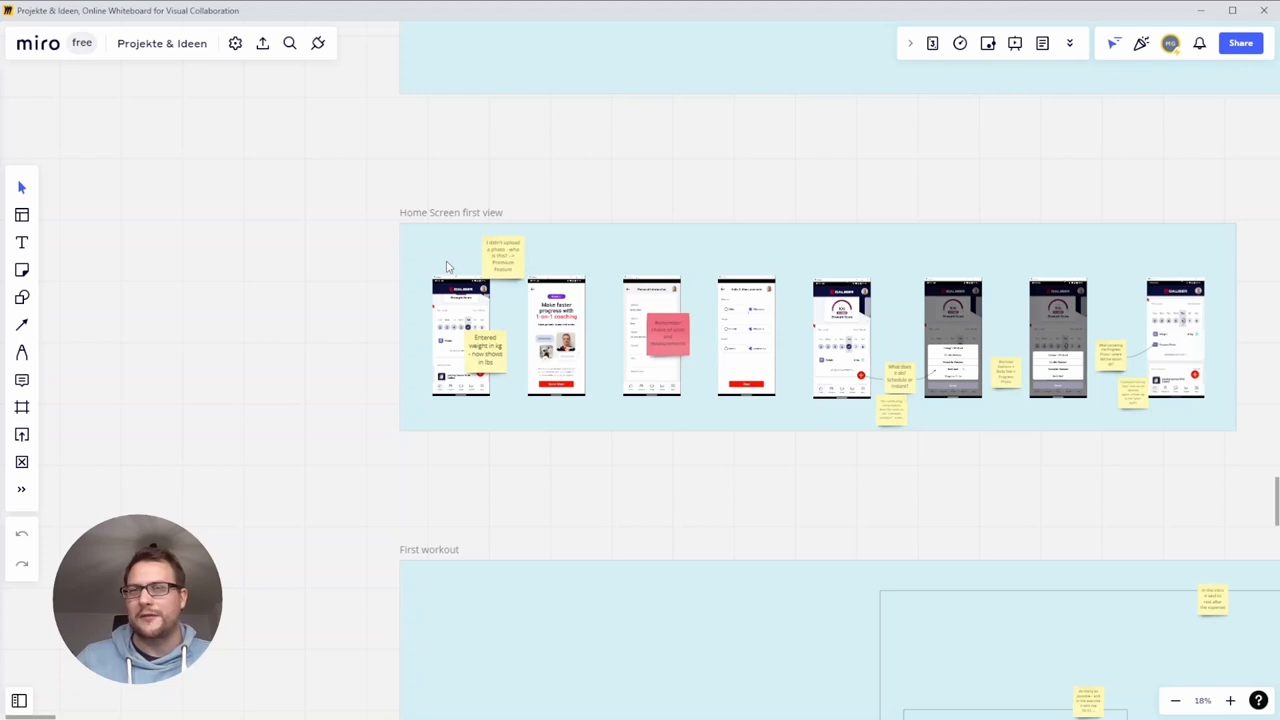
scroll("down", 3)
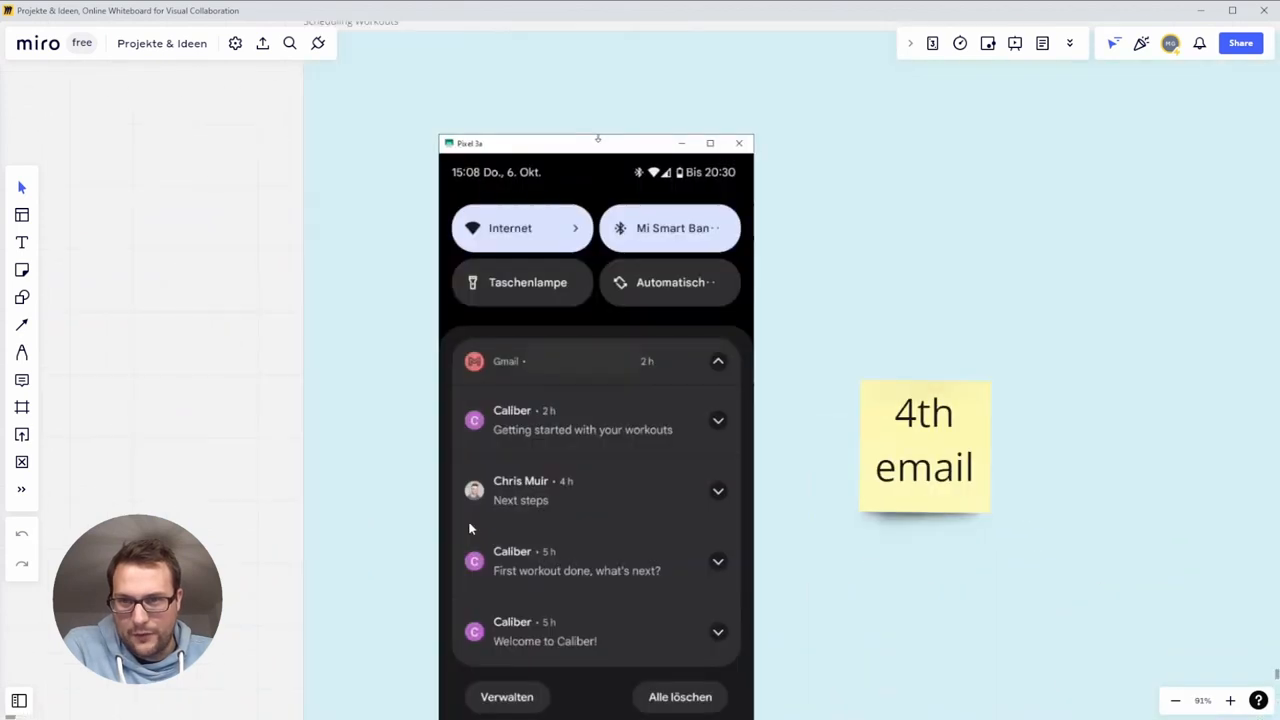
scroll("down", 3)
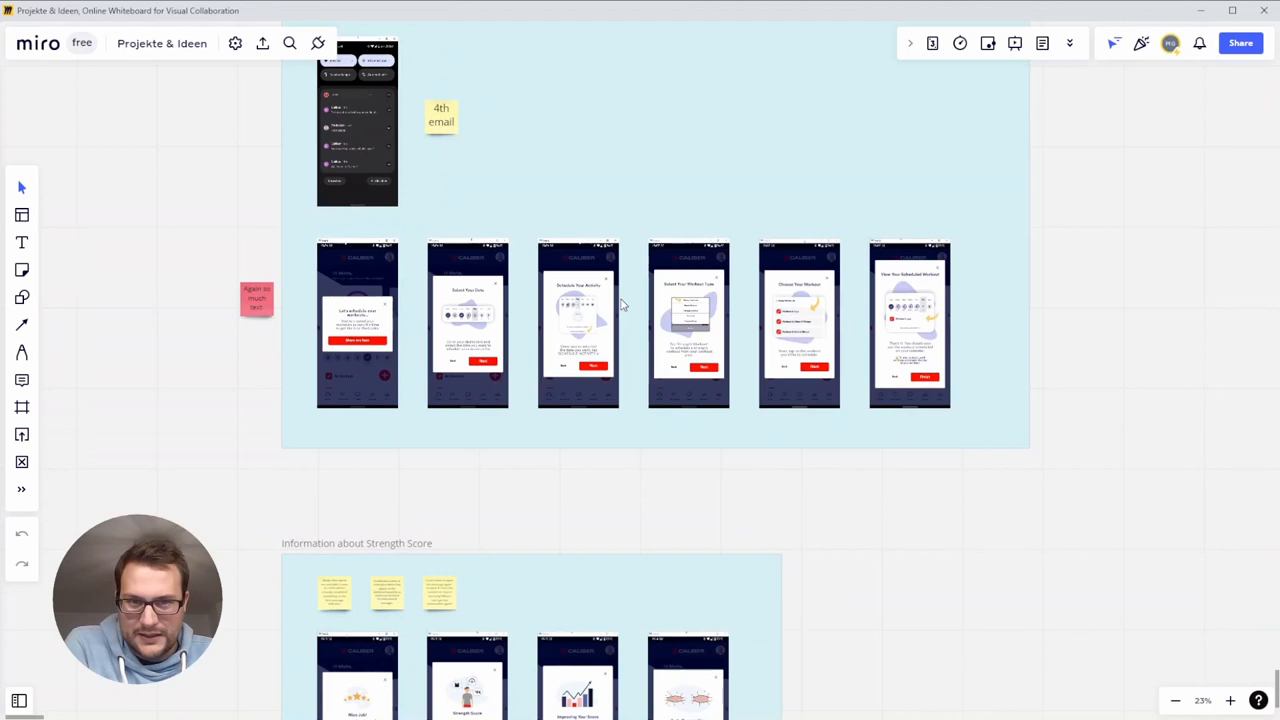
mouse_move(558, 538)
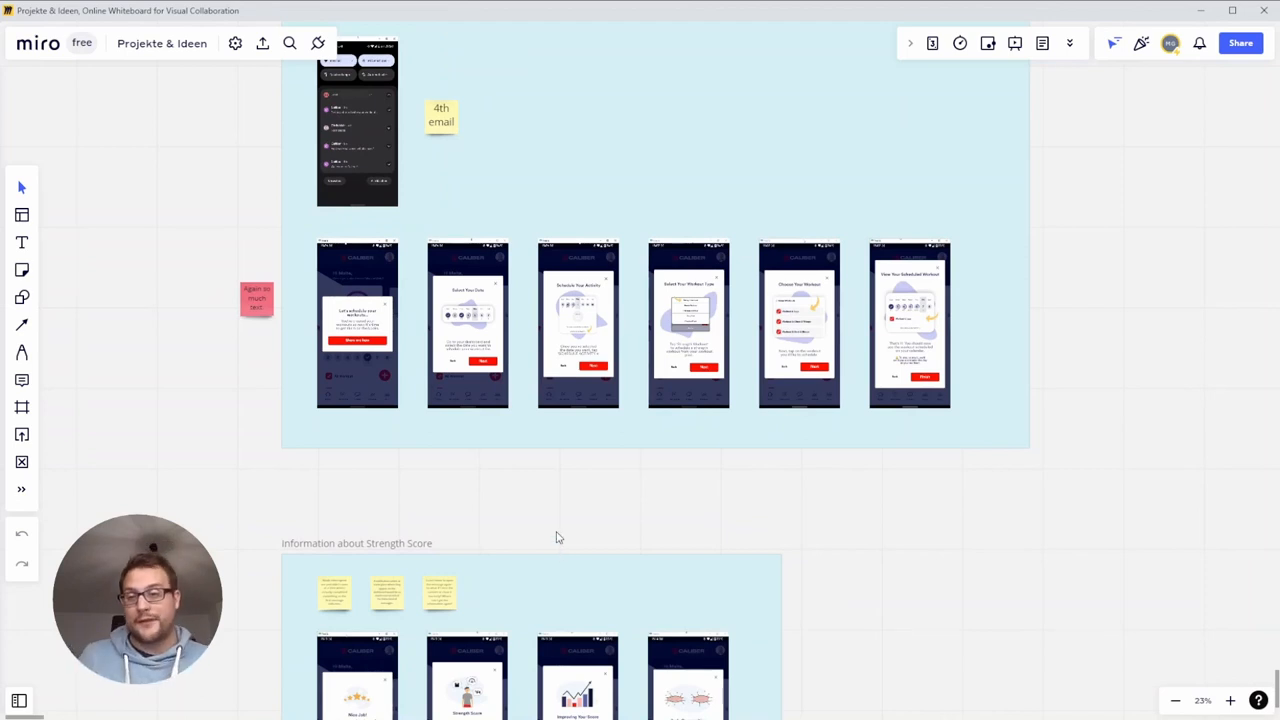
scroll("down", 3)
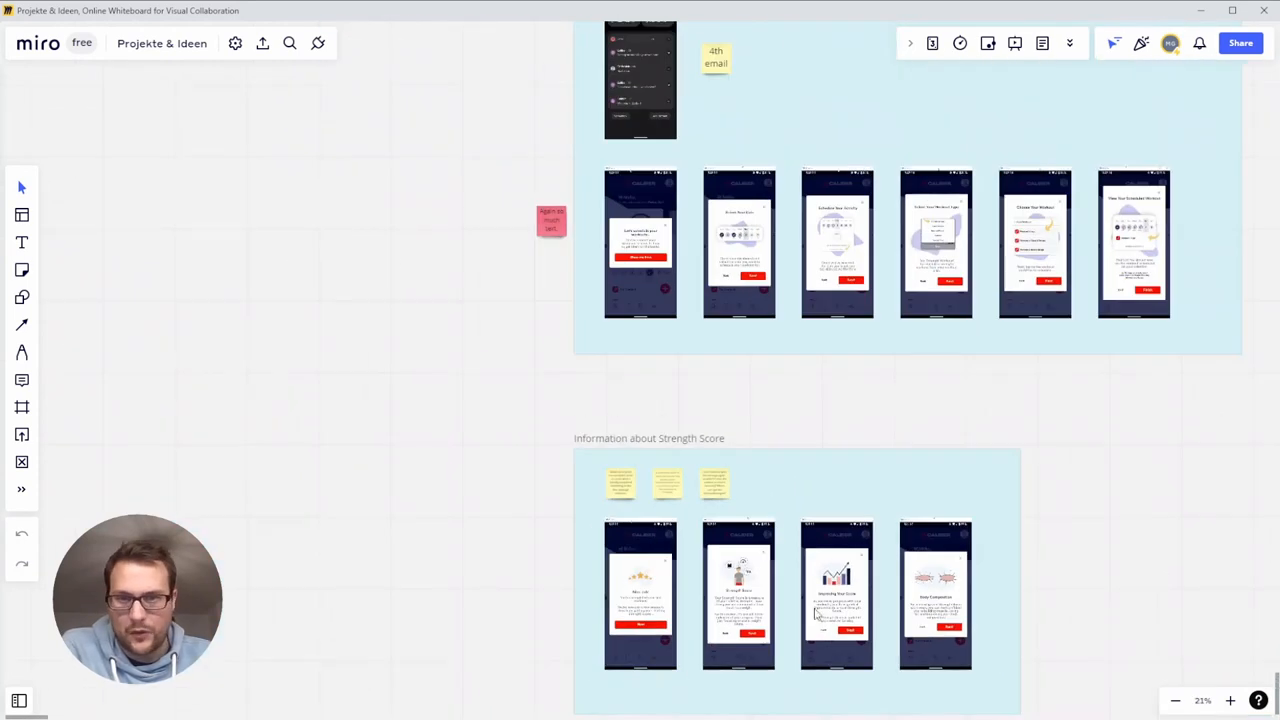
scroll("down", 3)
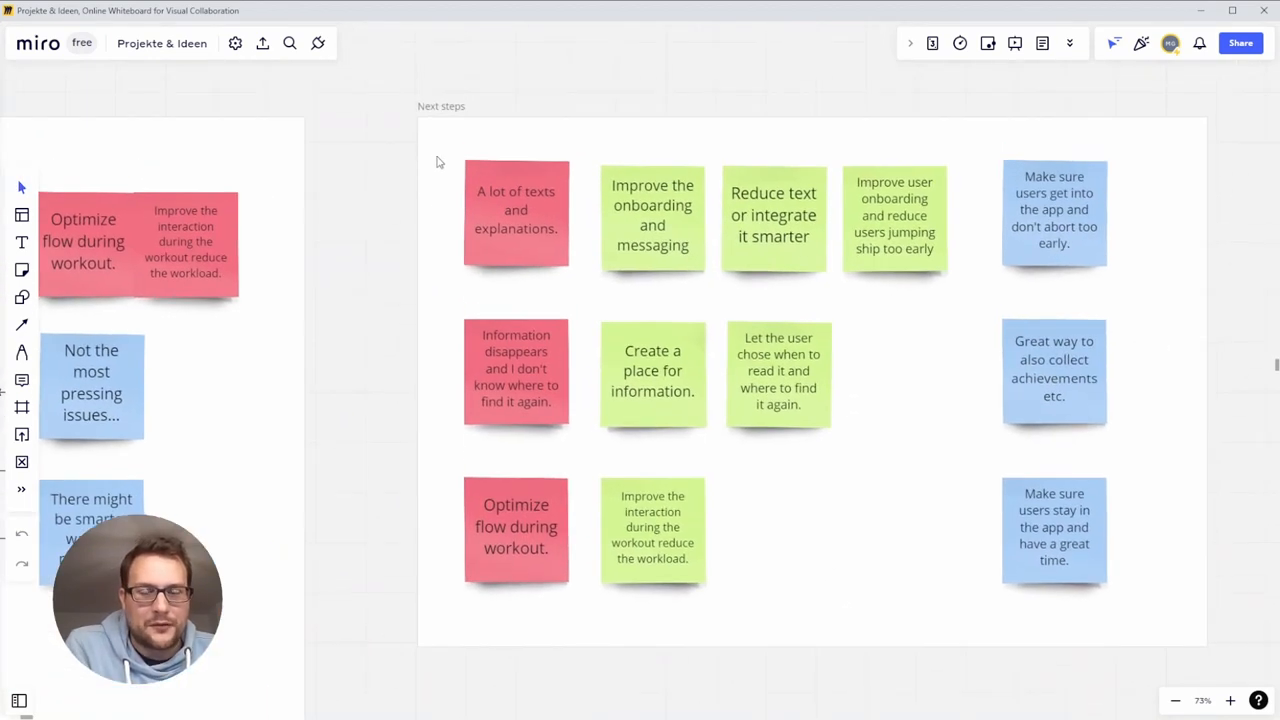
mouse_move(1164, 256)
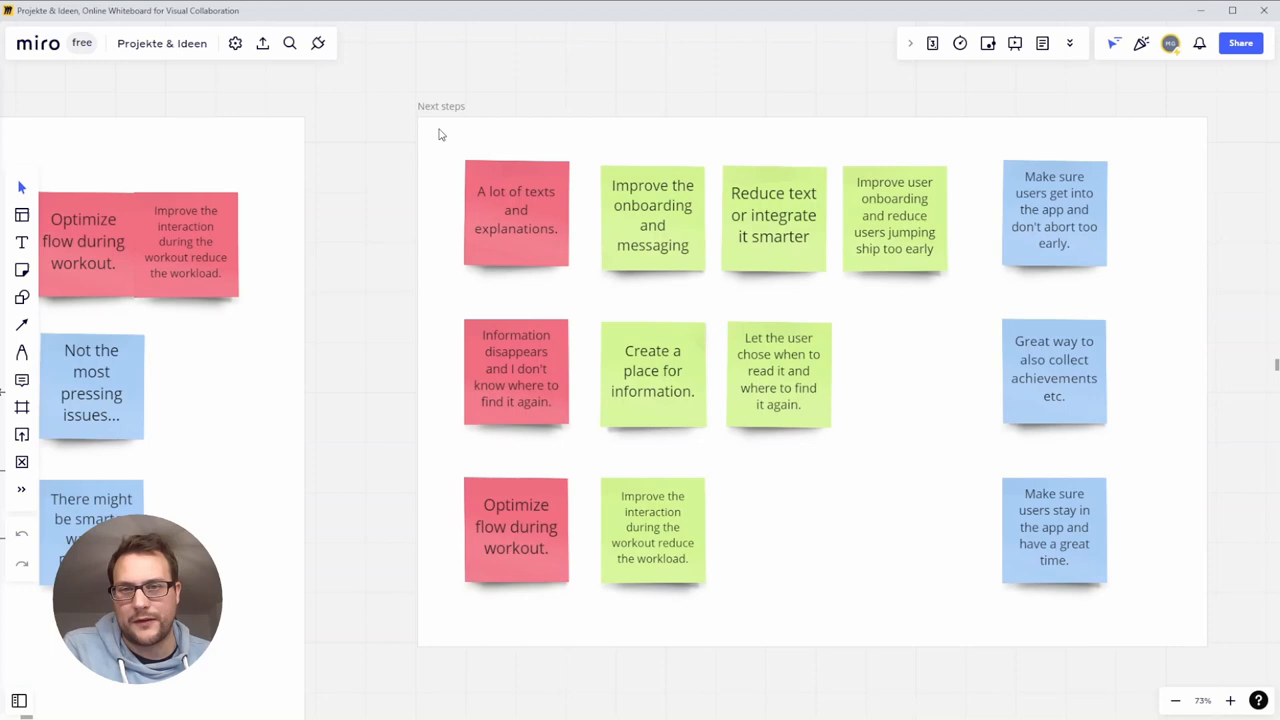
mouse_move(392, 328)
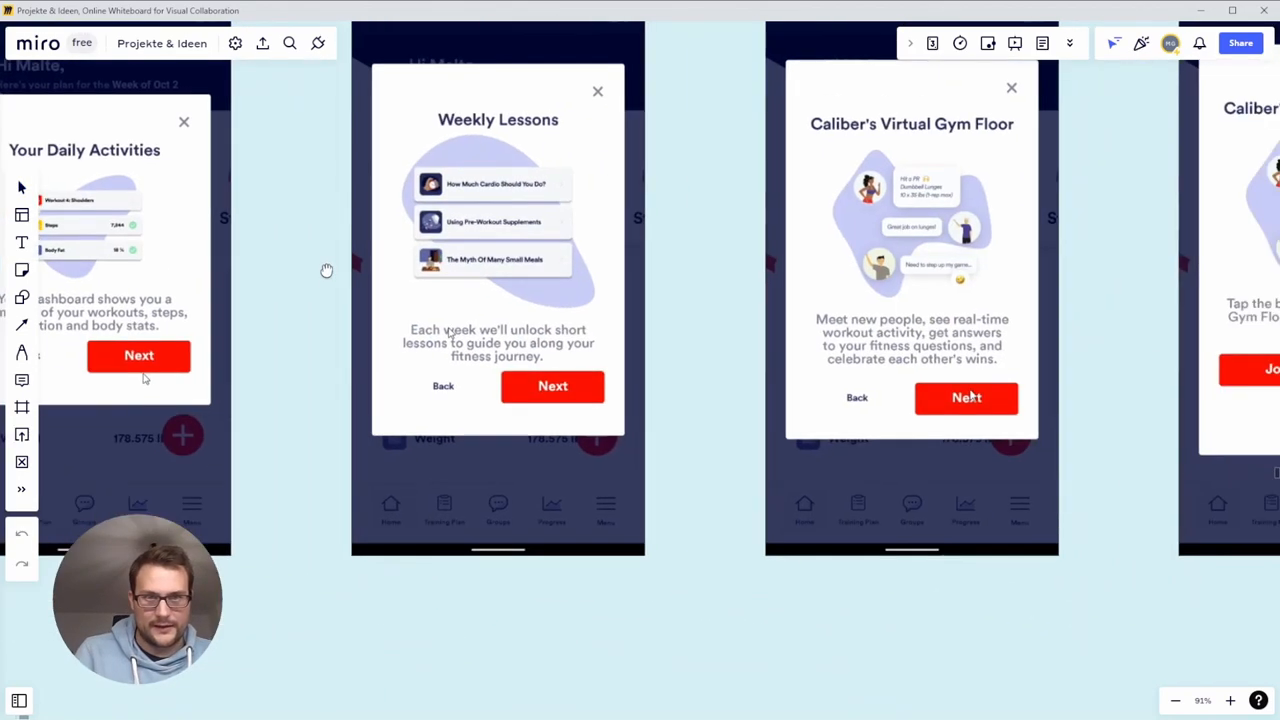
scroll("down", 3)
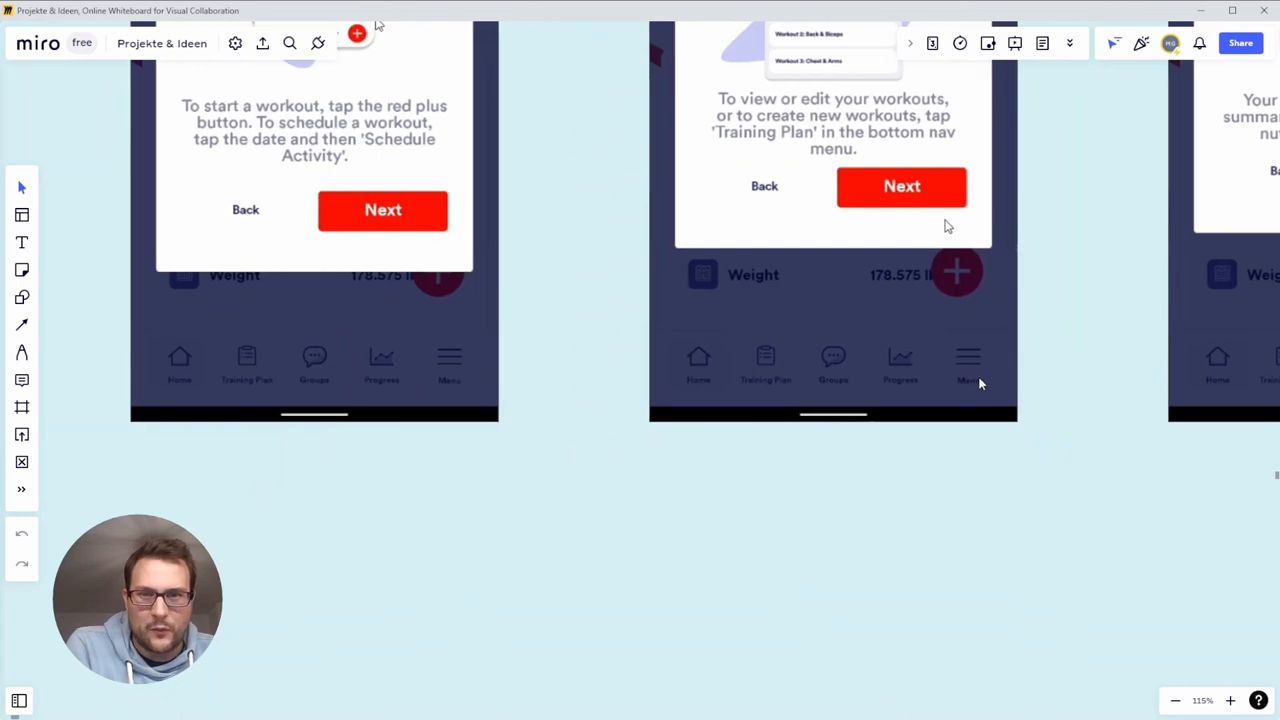
mouse_move(758, 380)
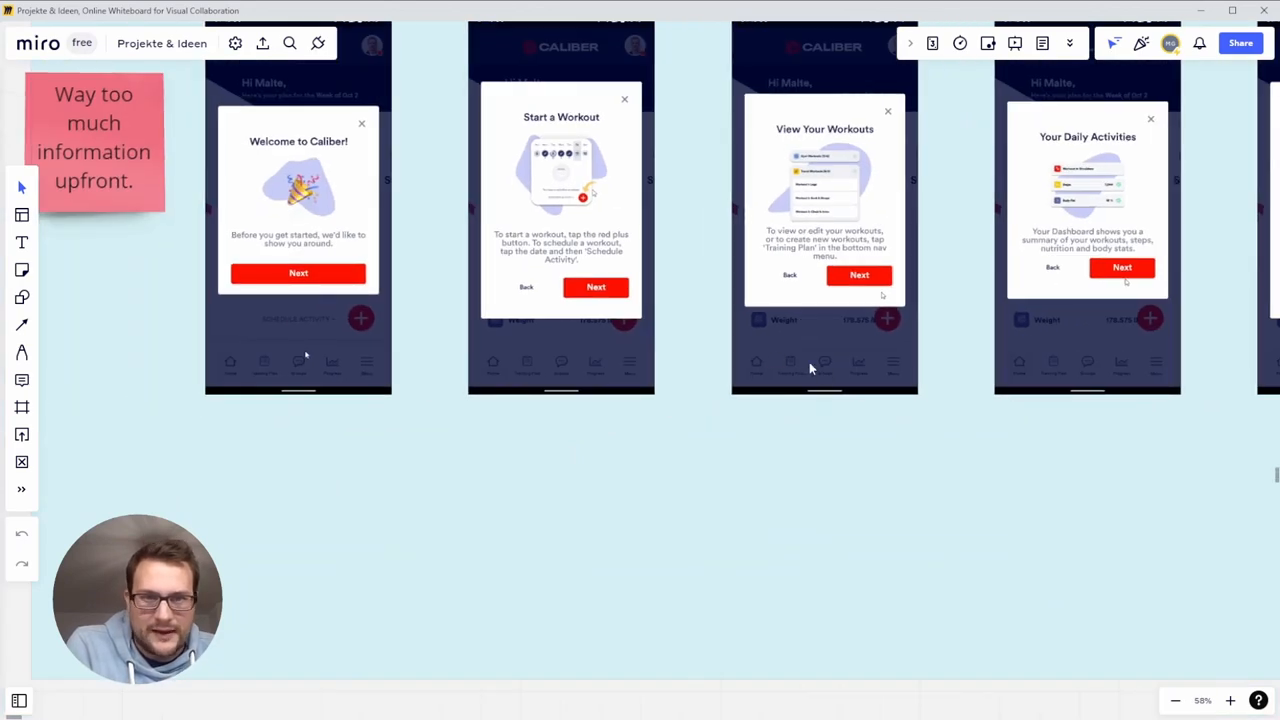
mouse_move(936, 410)
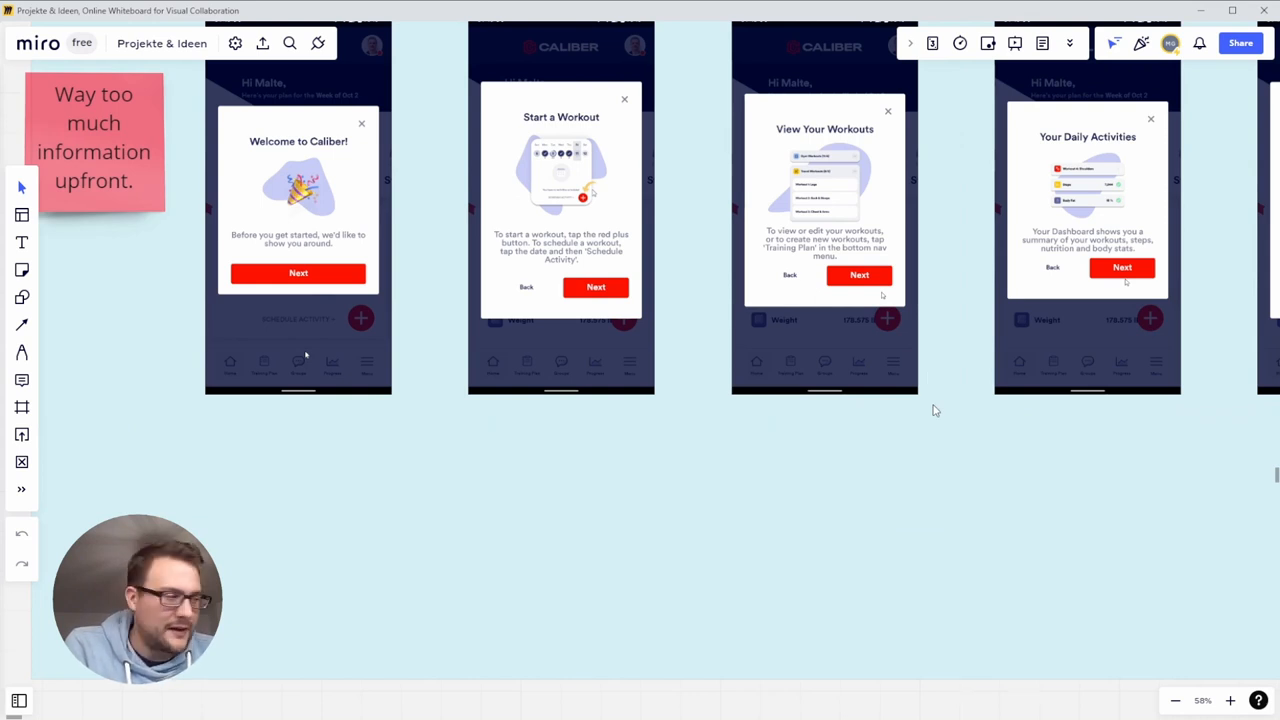
scroll("down", 3)
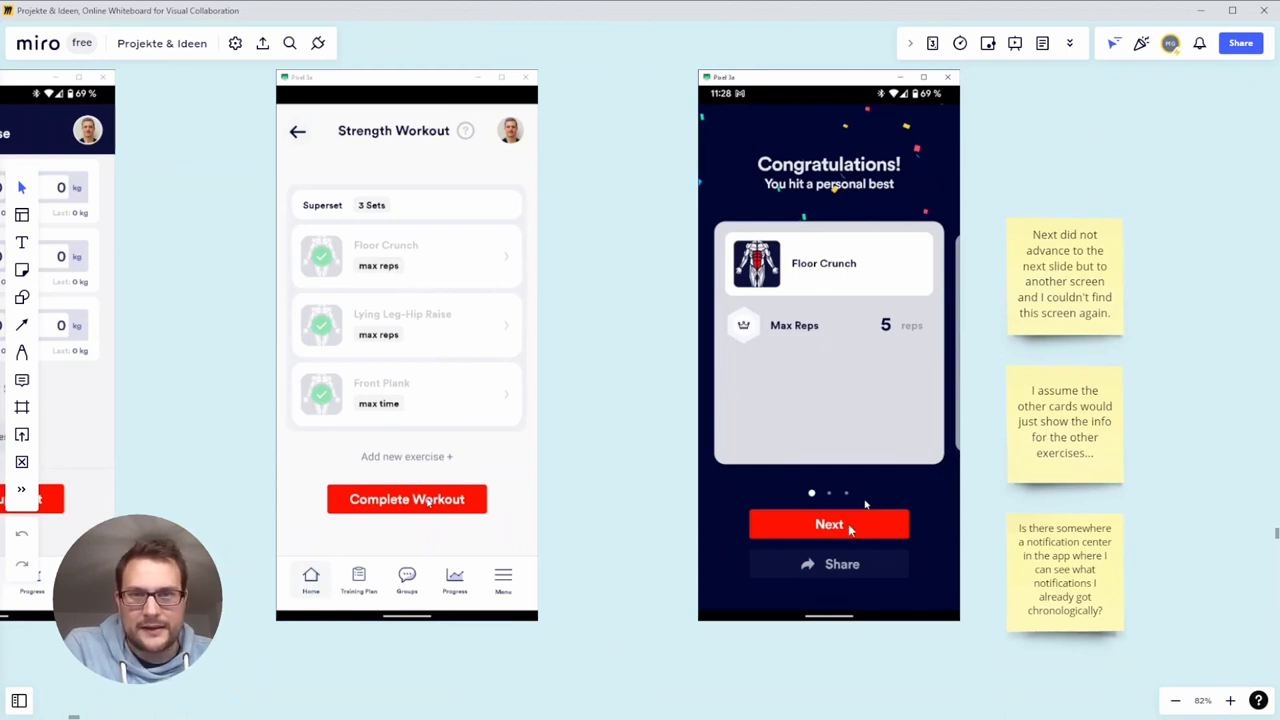
mouse_move(912, 272)
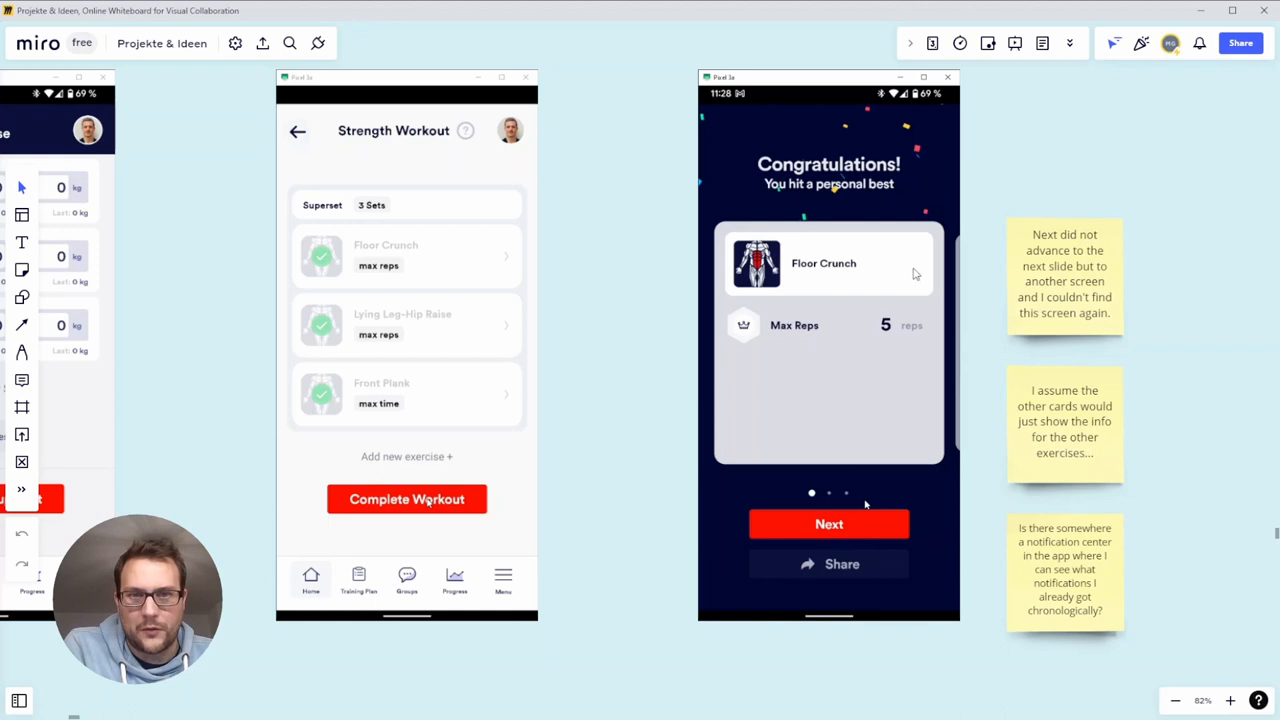
mouse_move(988, 428)
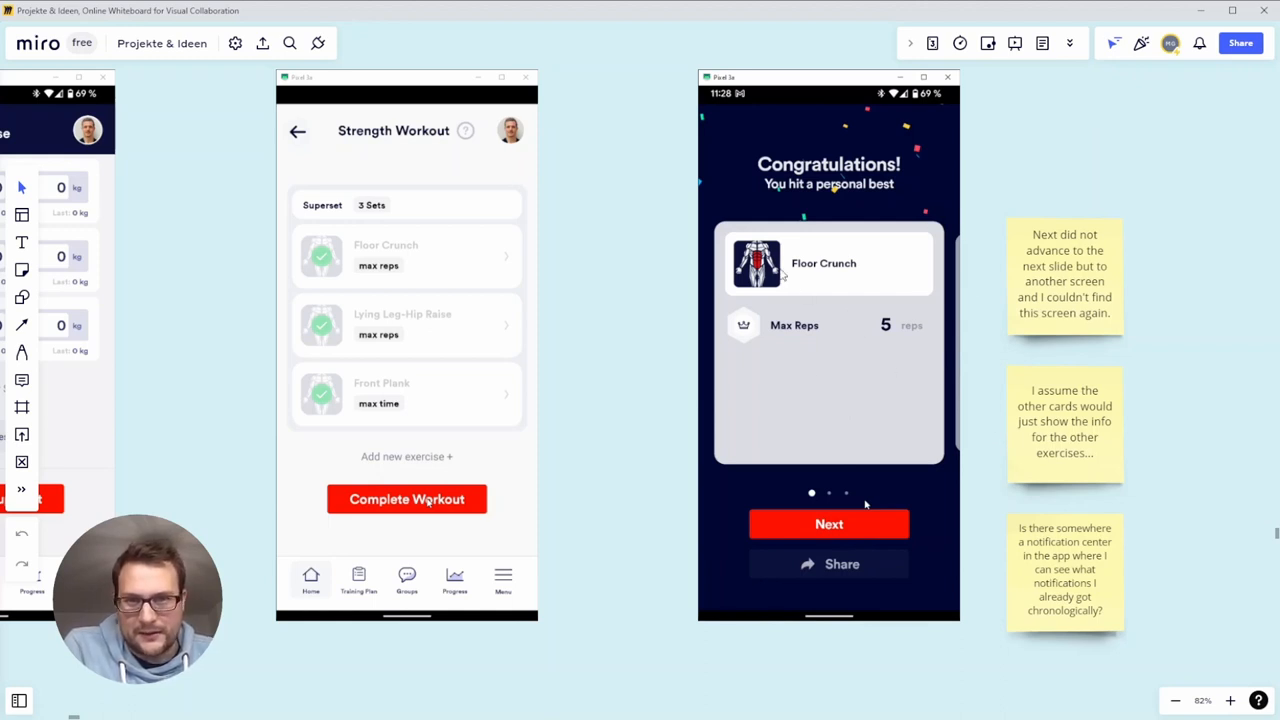
mouse_move(1040, 290)
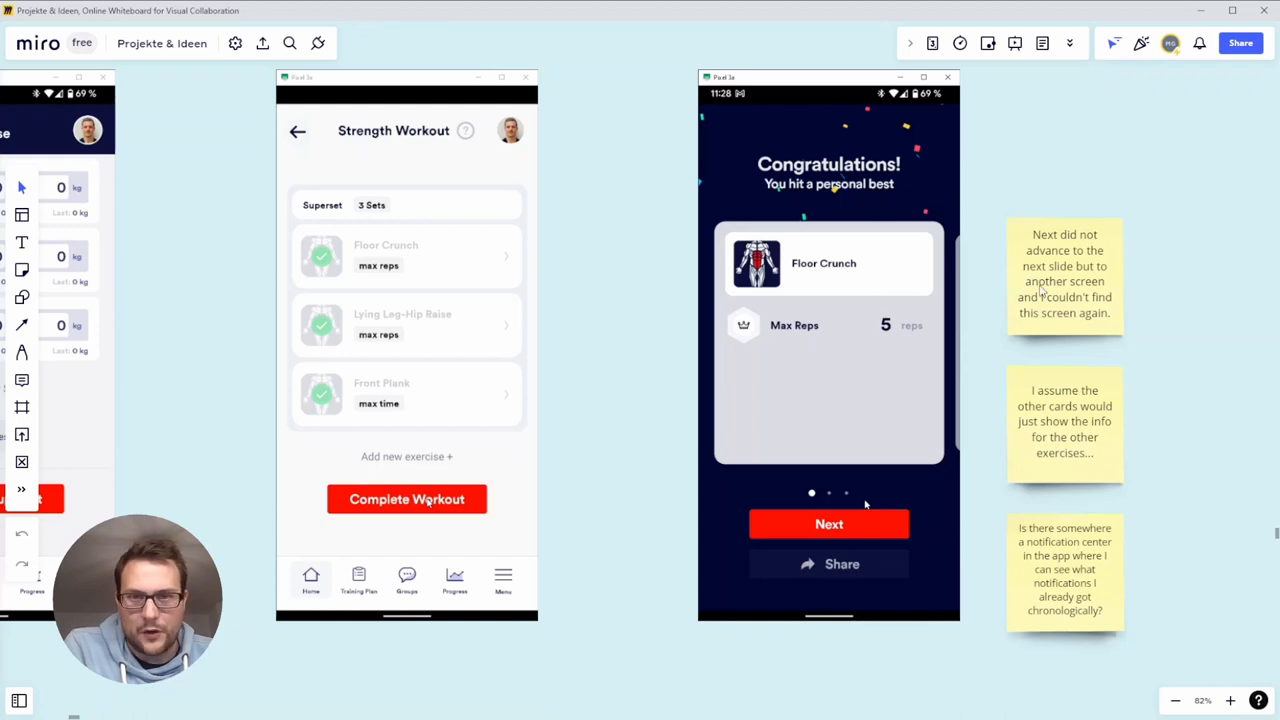
mouse_move(856, 132)
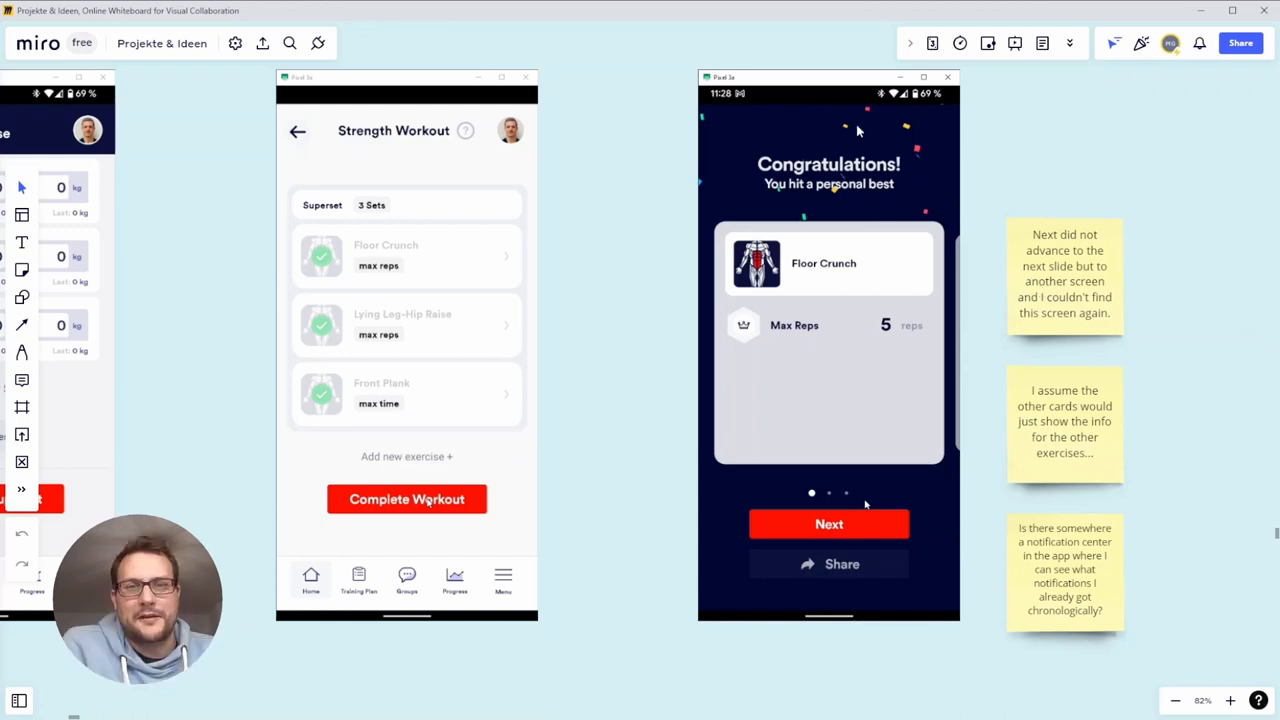
mouse_move(1024, 308)
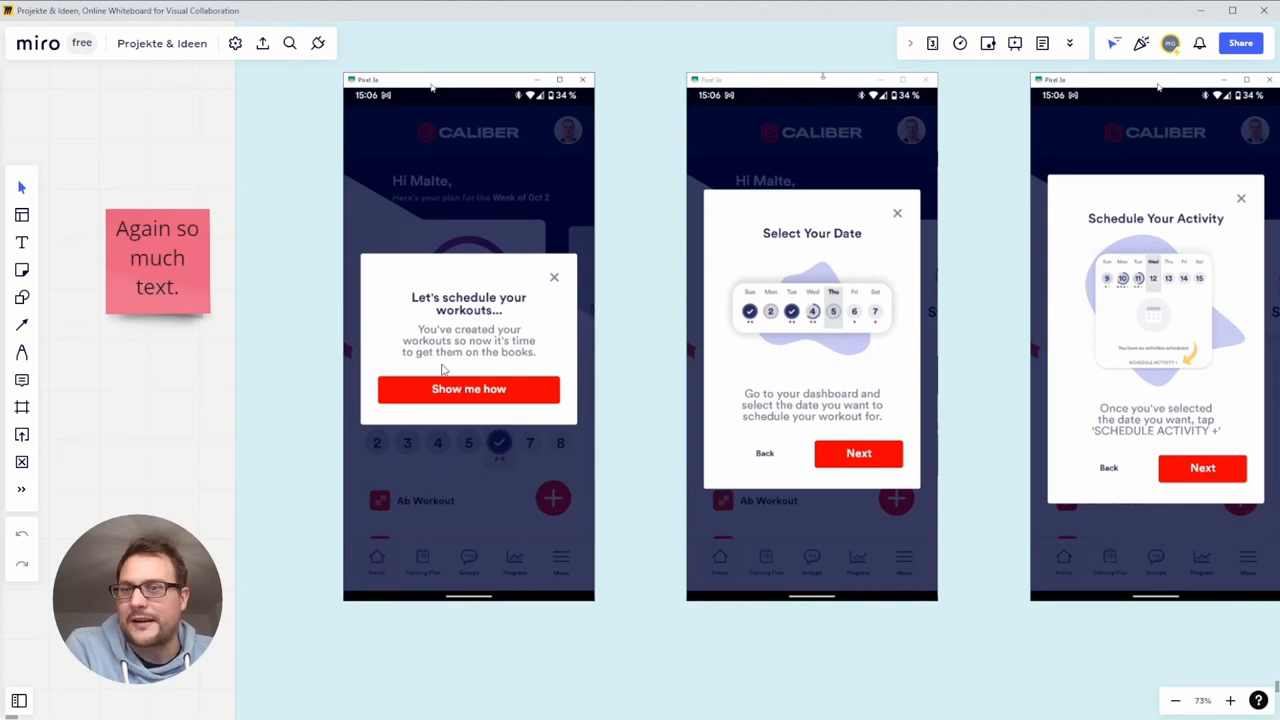
mouse_move(836, 268)
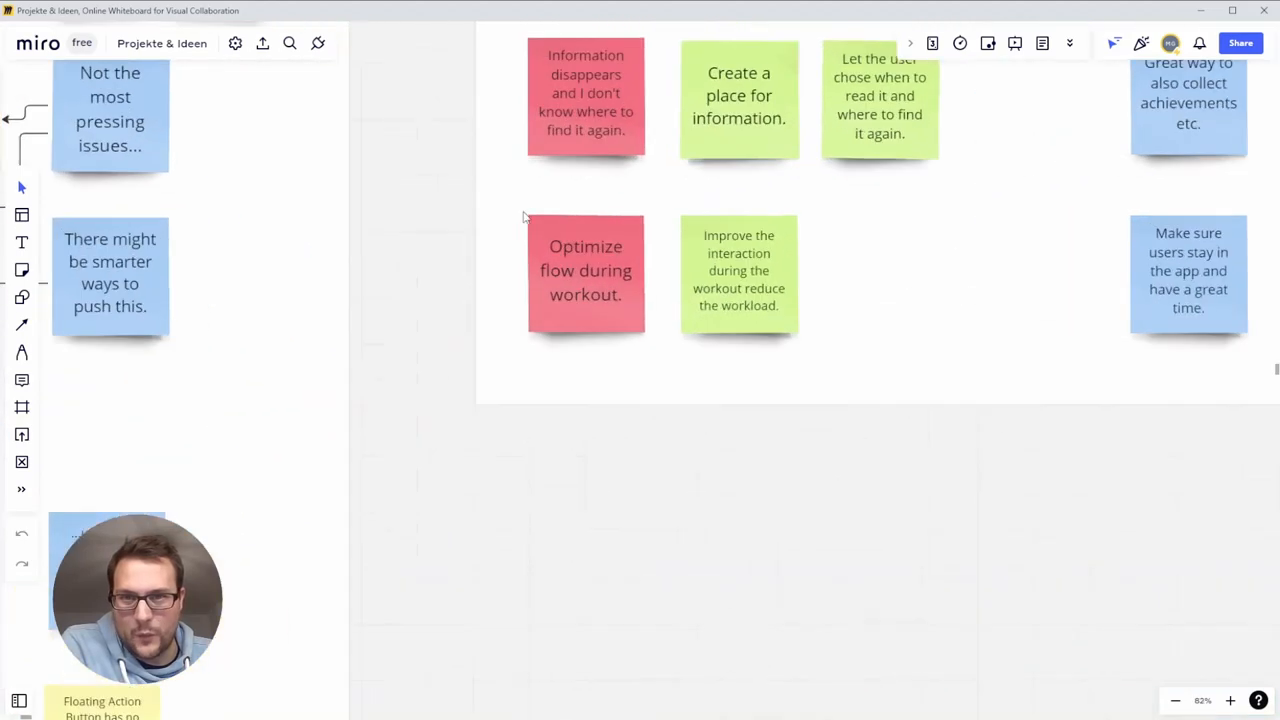
scroll("down", 3)
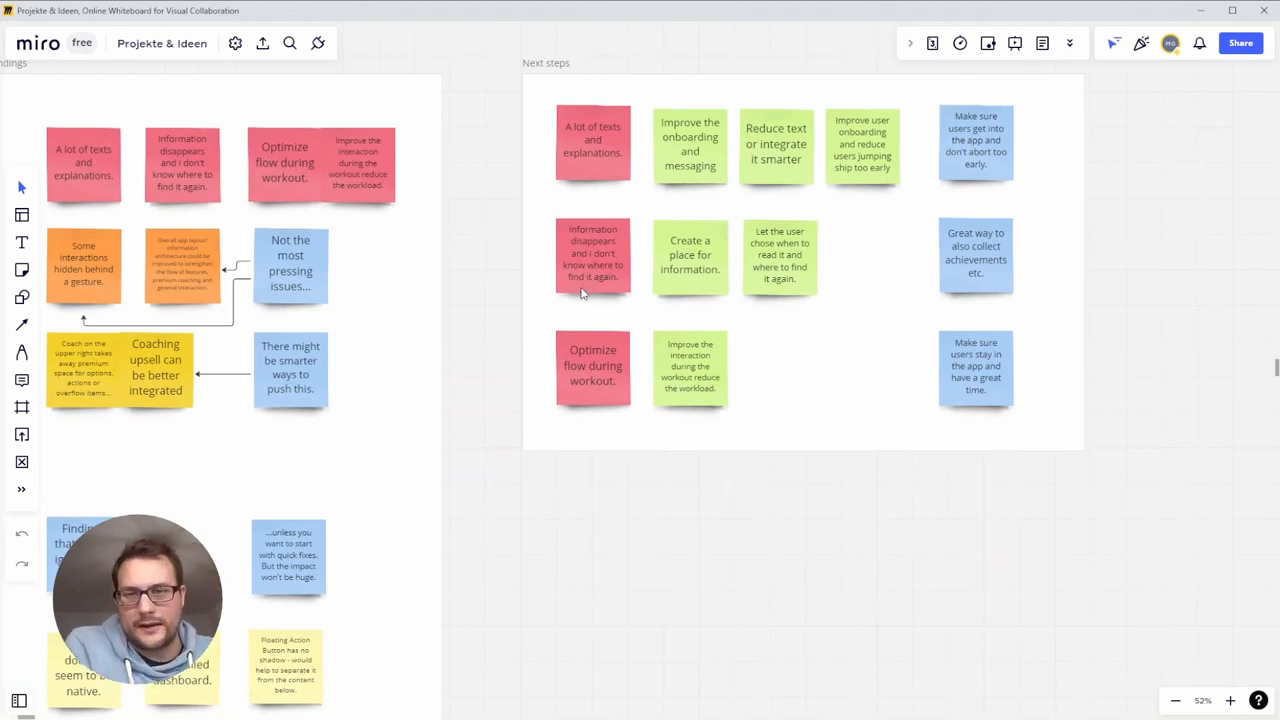
mouse_move(1012, 556)
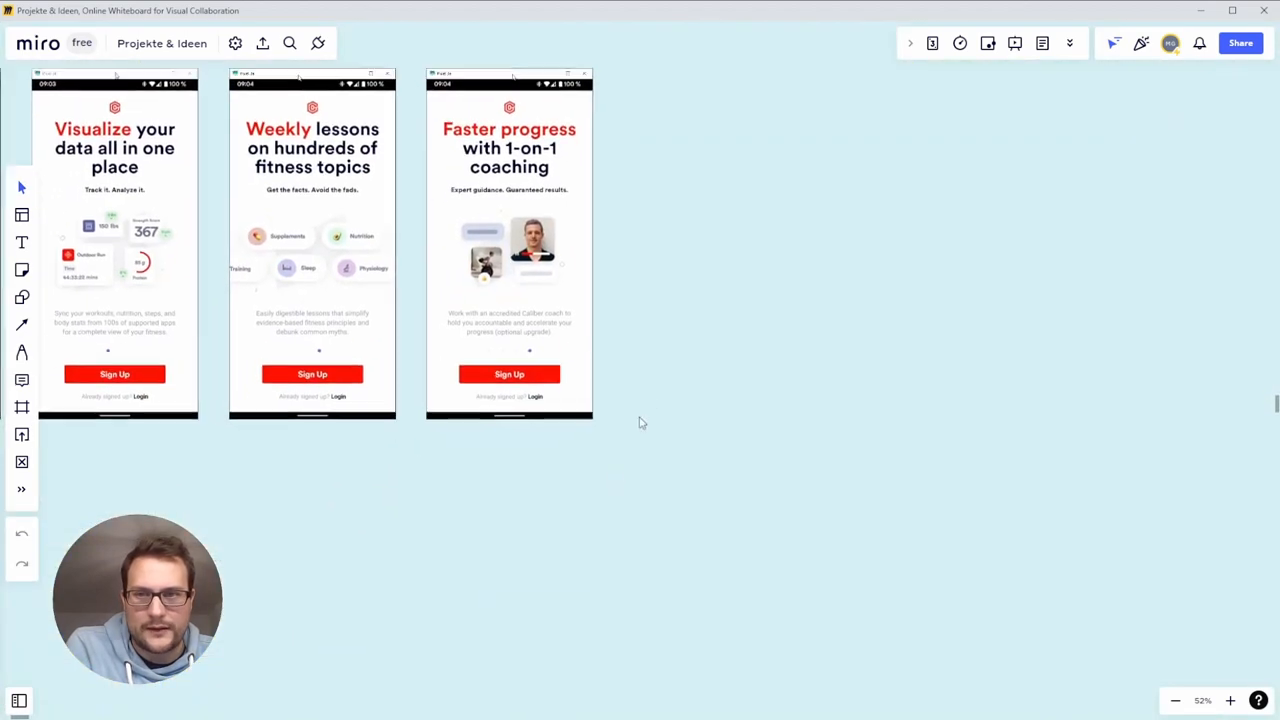
scroll("down", 3)
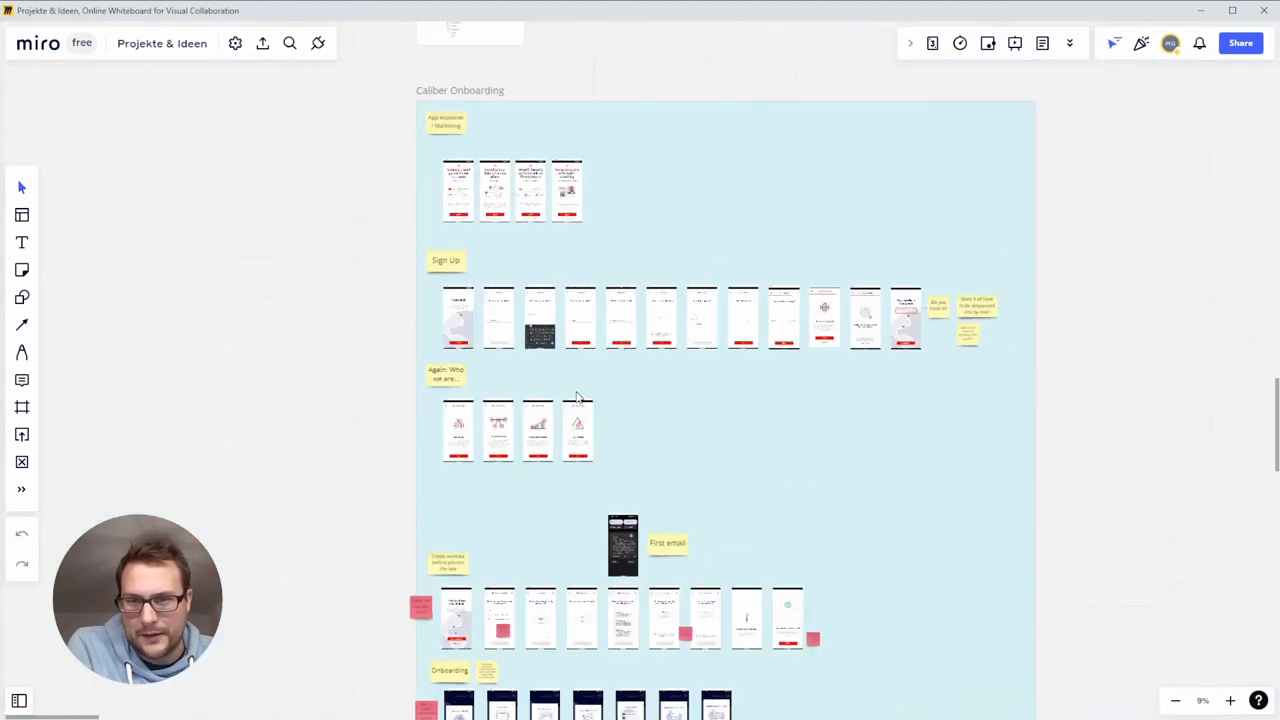
scroll("down", 3)
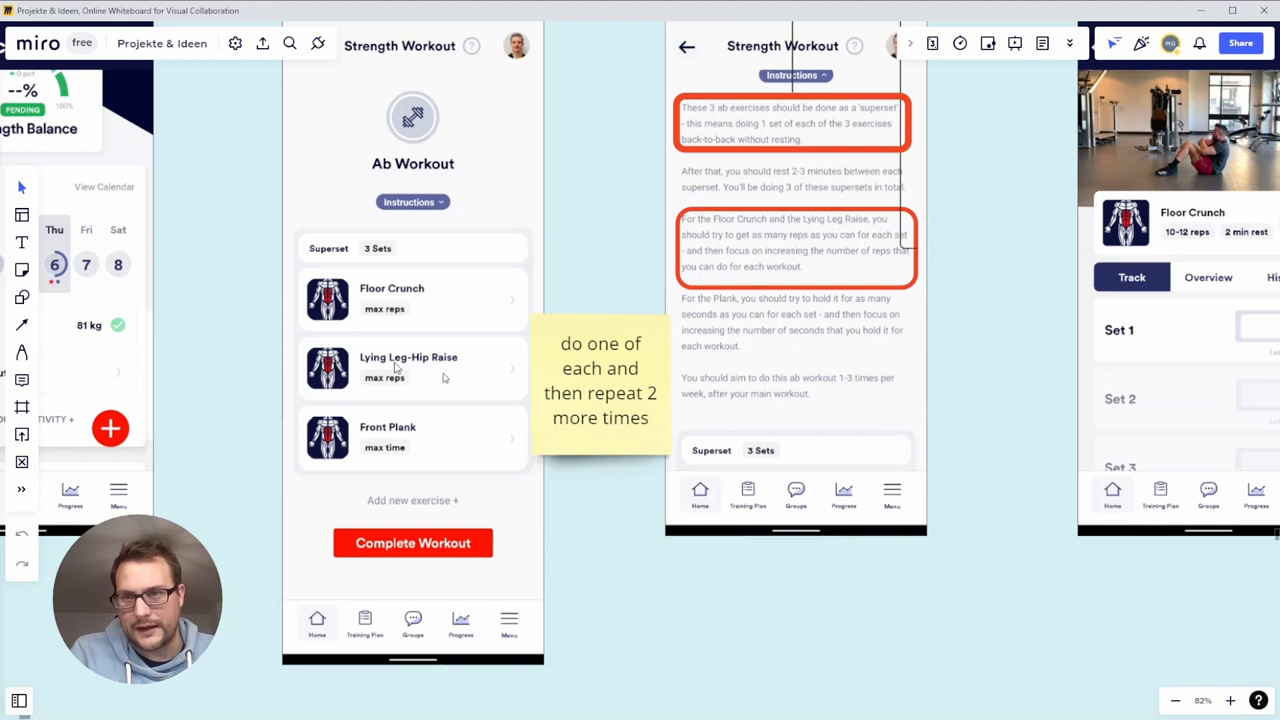
mouse_move(472, 458)
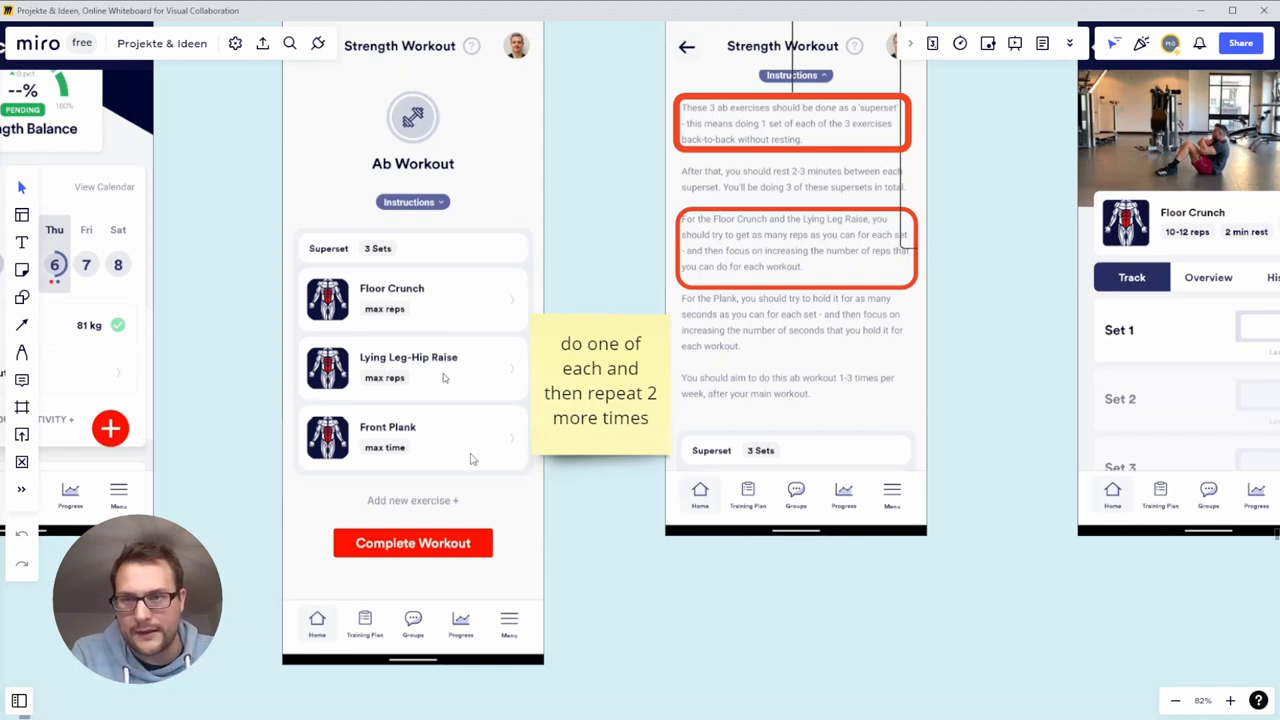
scroll("down", 3)
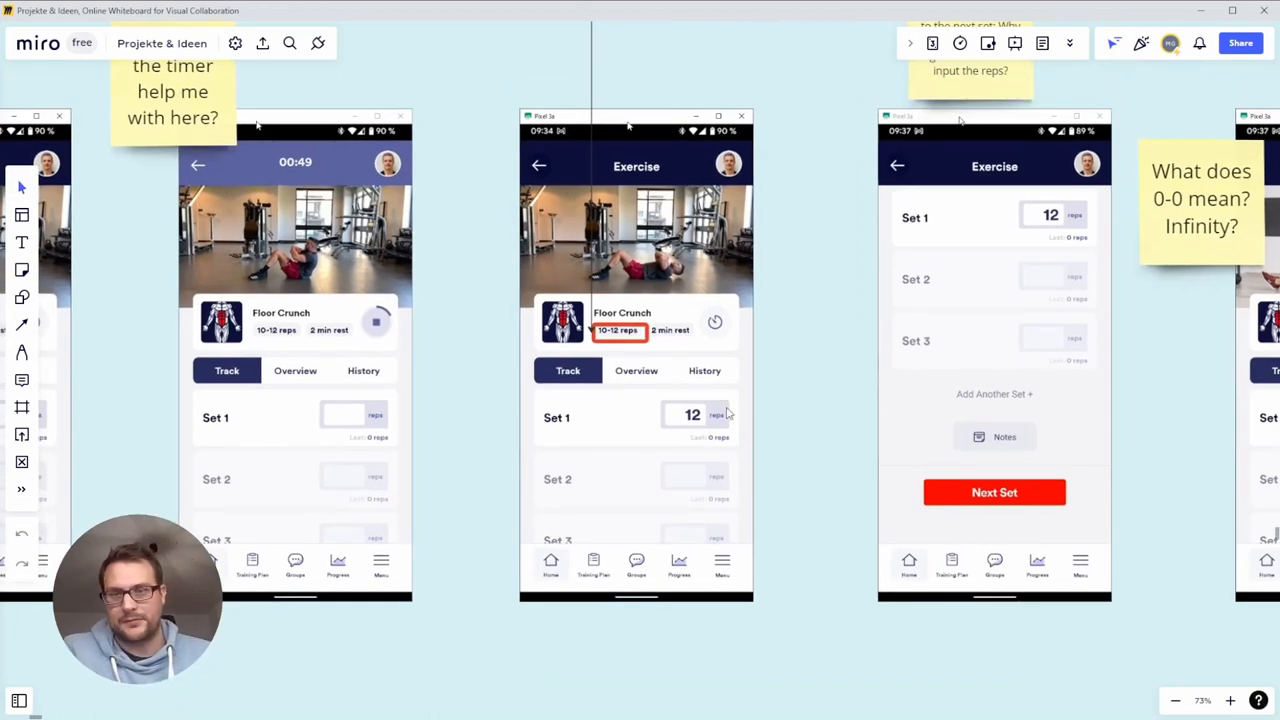
mouse_move(700, 428)
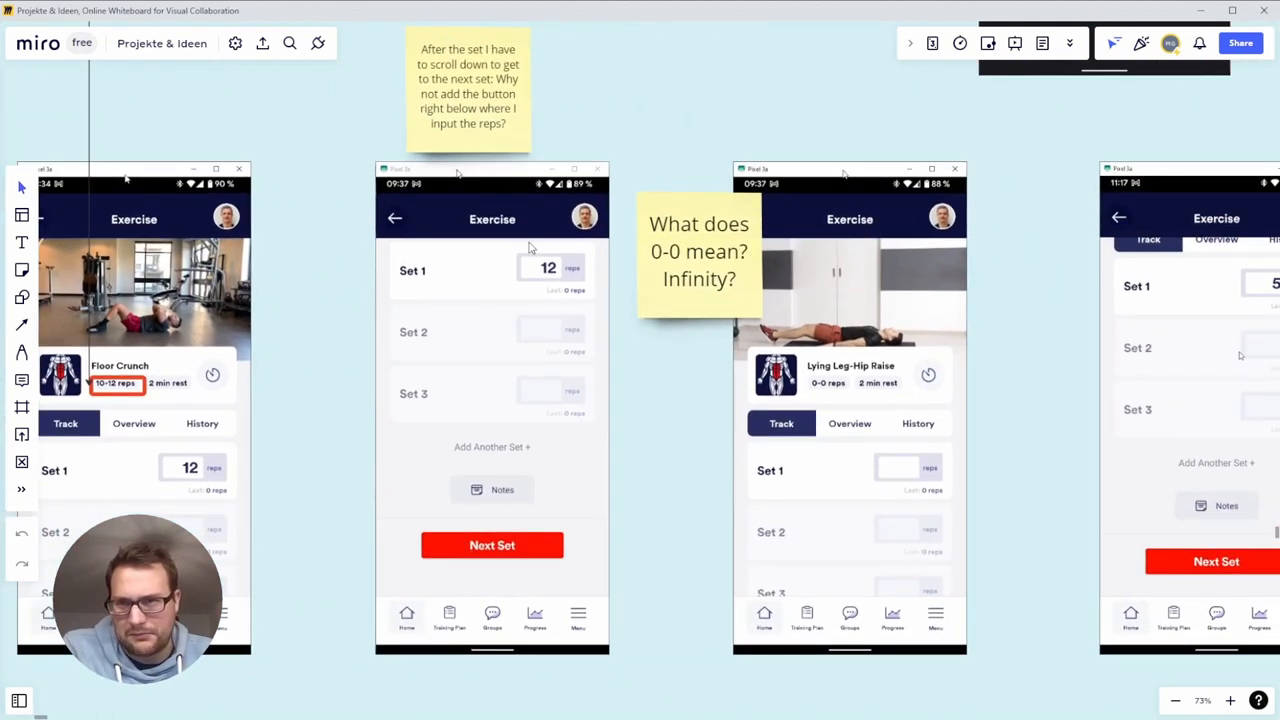
mouse_move(520, 544)
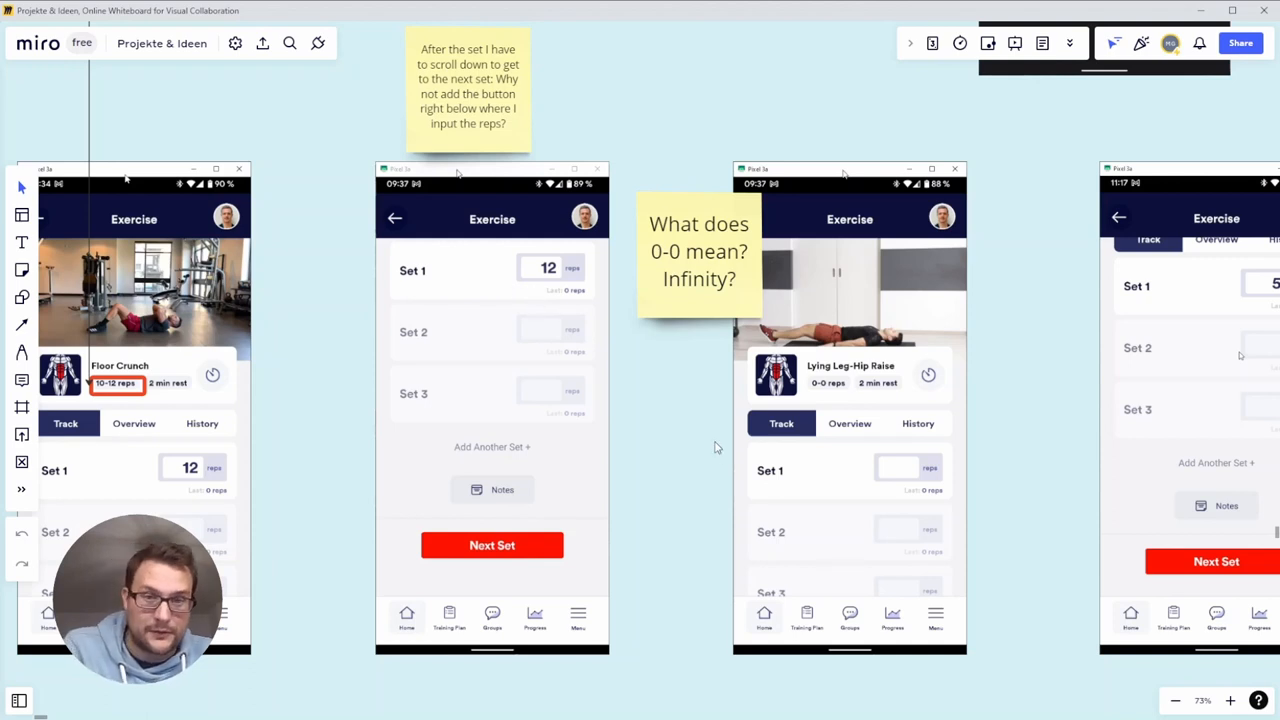
mouse_move(1044, 528)
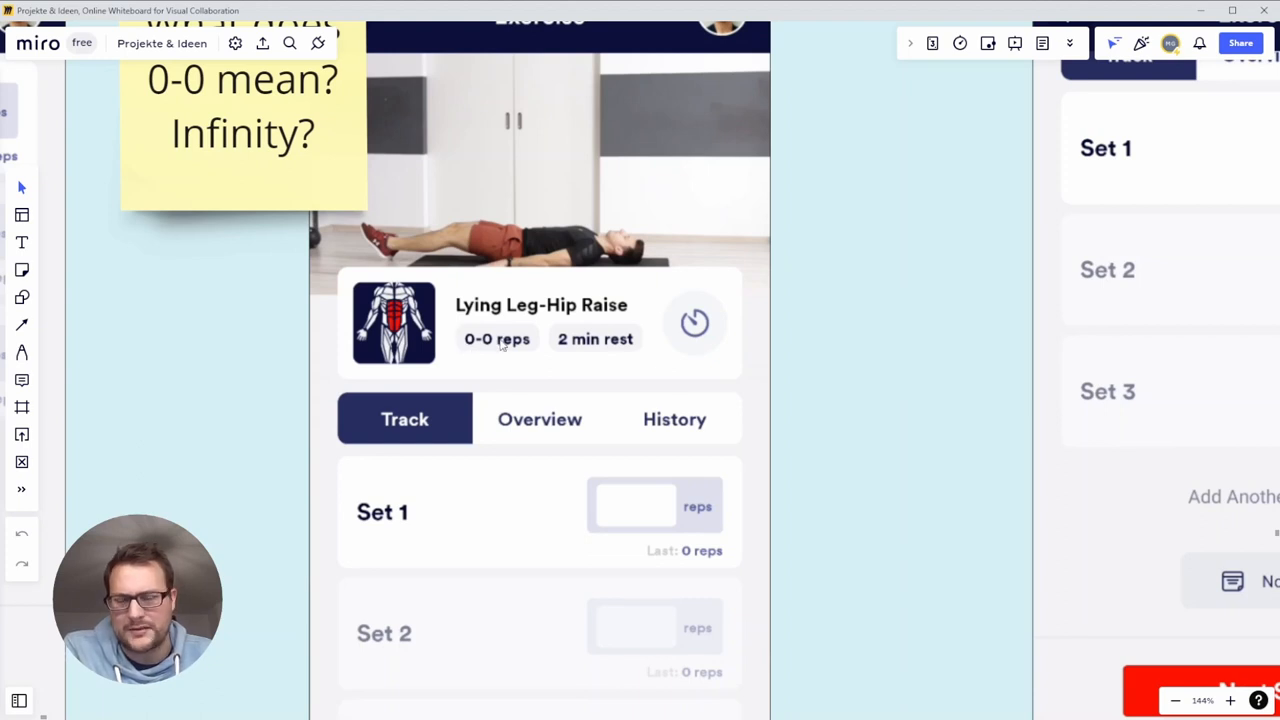
mouse_move(500, 336)
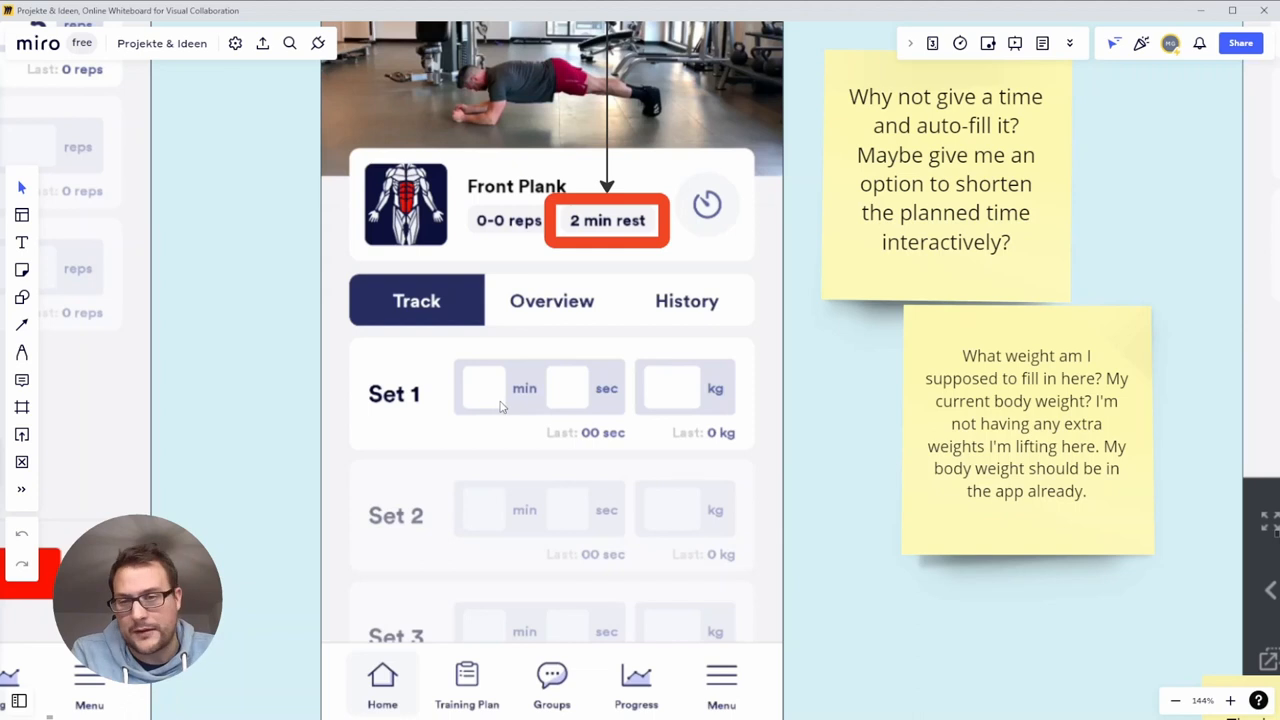
mouse_move(556, 390)
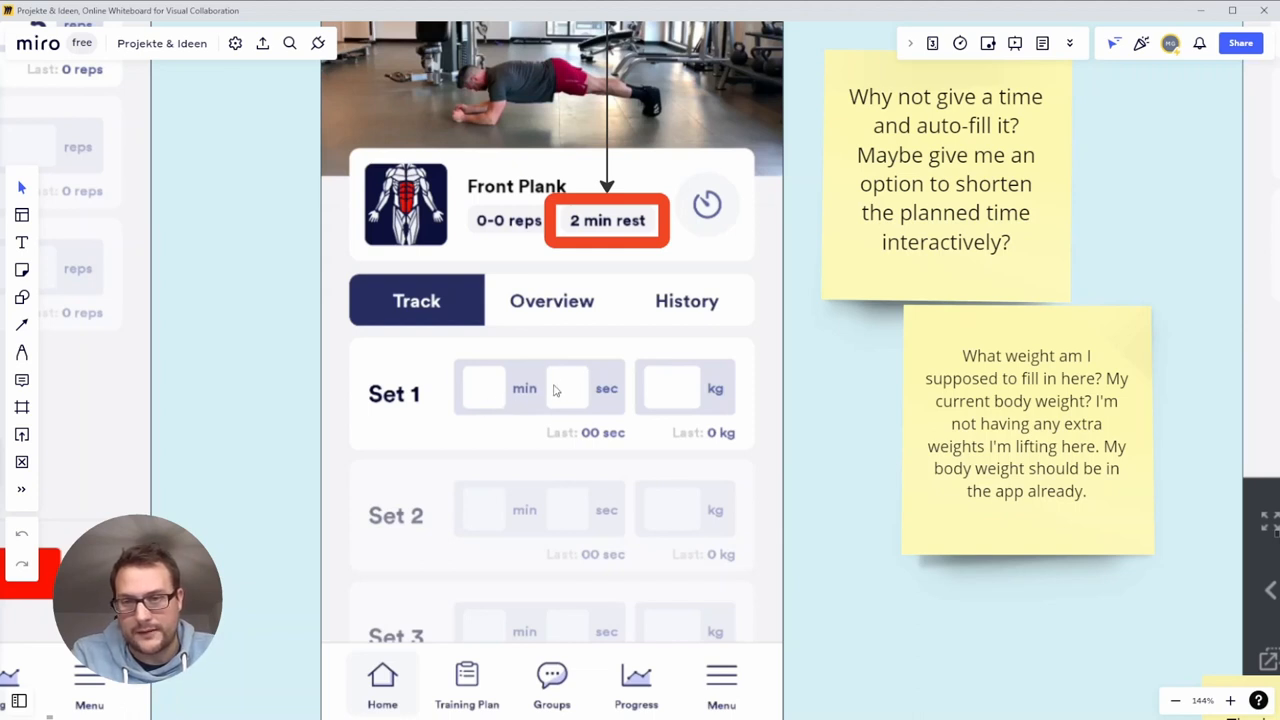
mouse_move(620, 414)
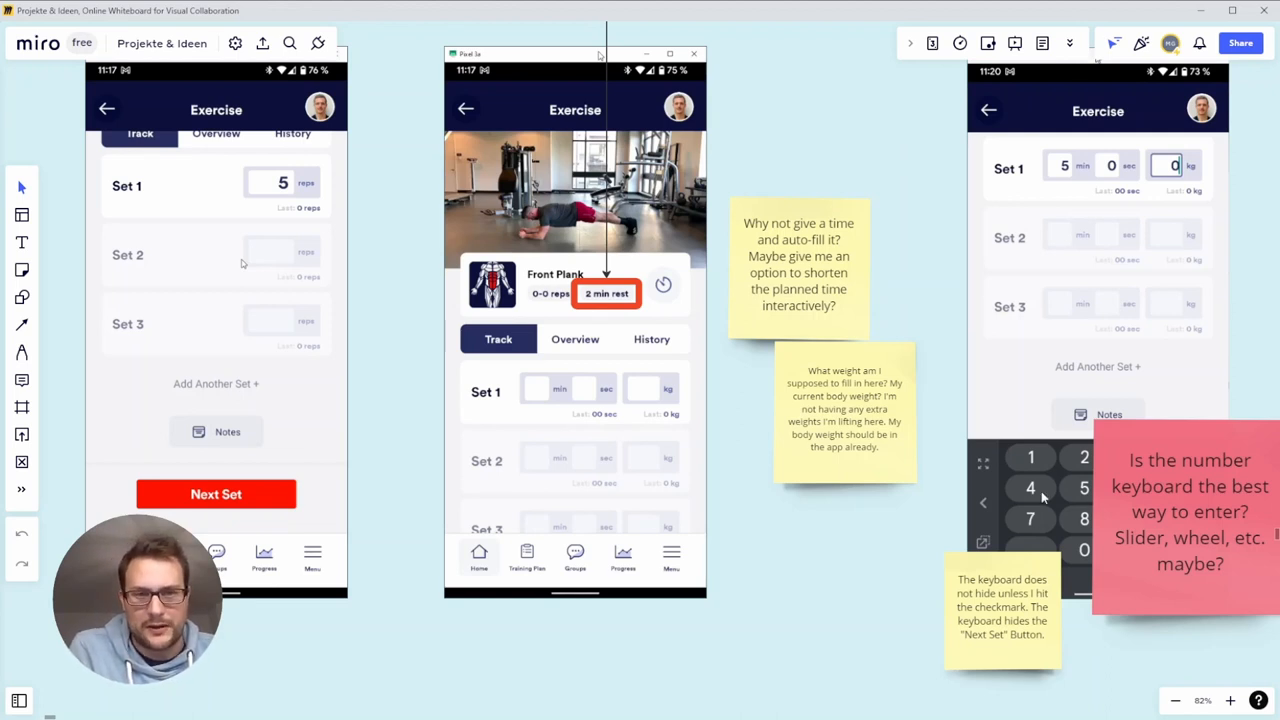
mouse_move(858, 248)
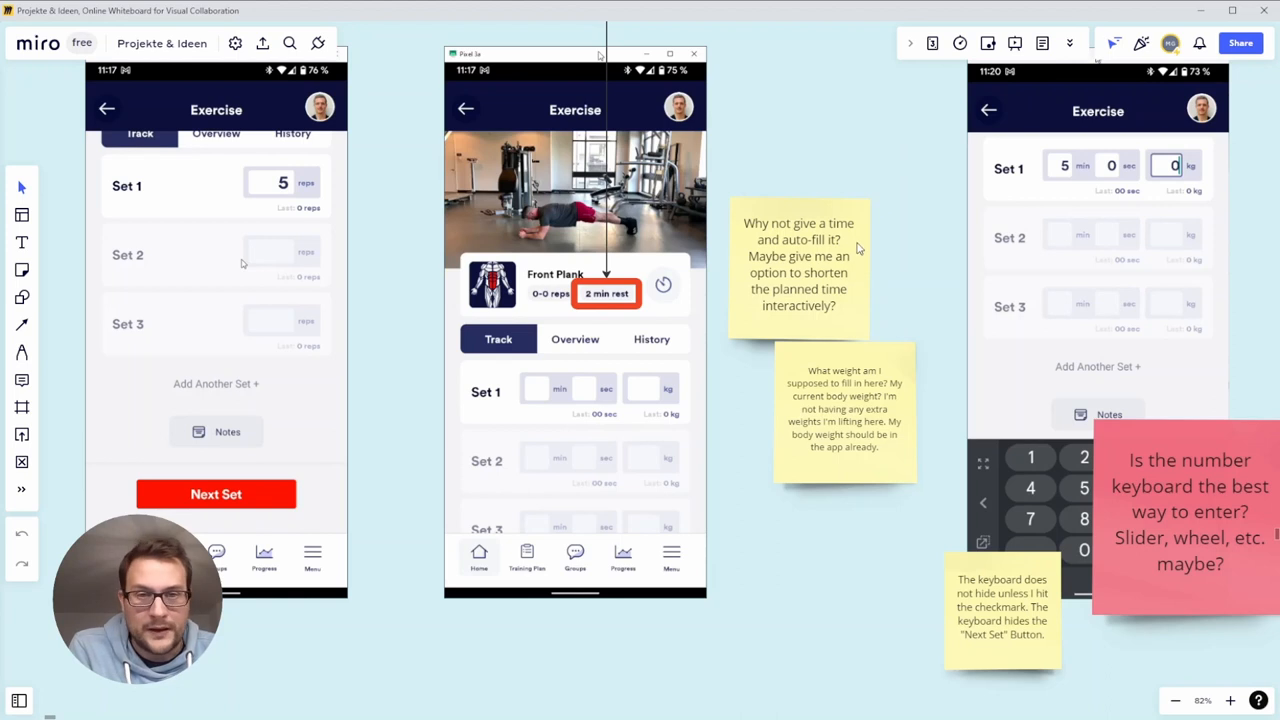
scroll("down", 3)
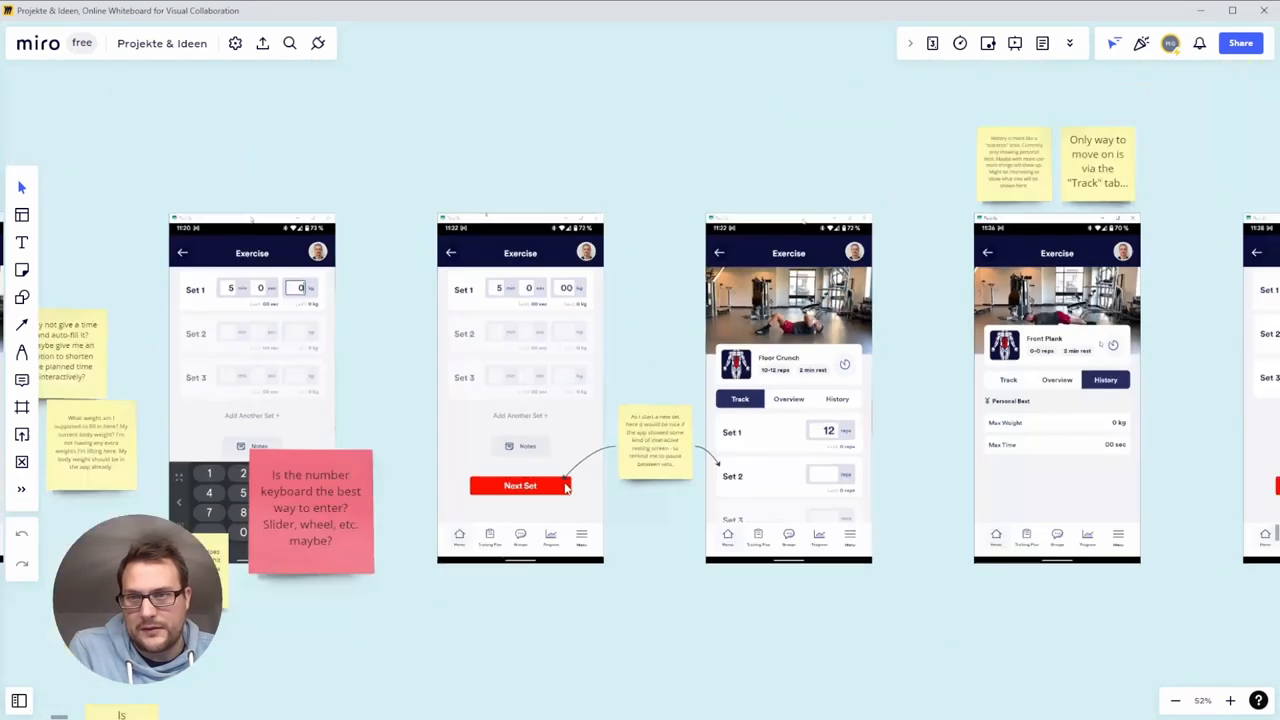
scroll("down", 3)
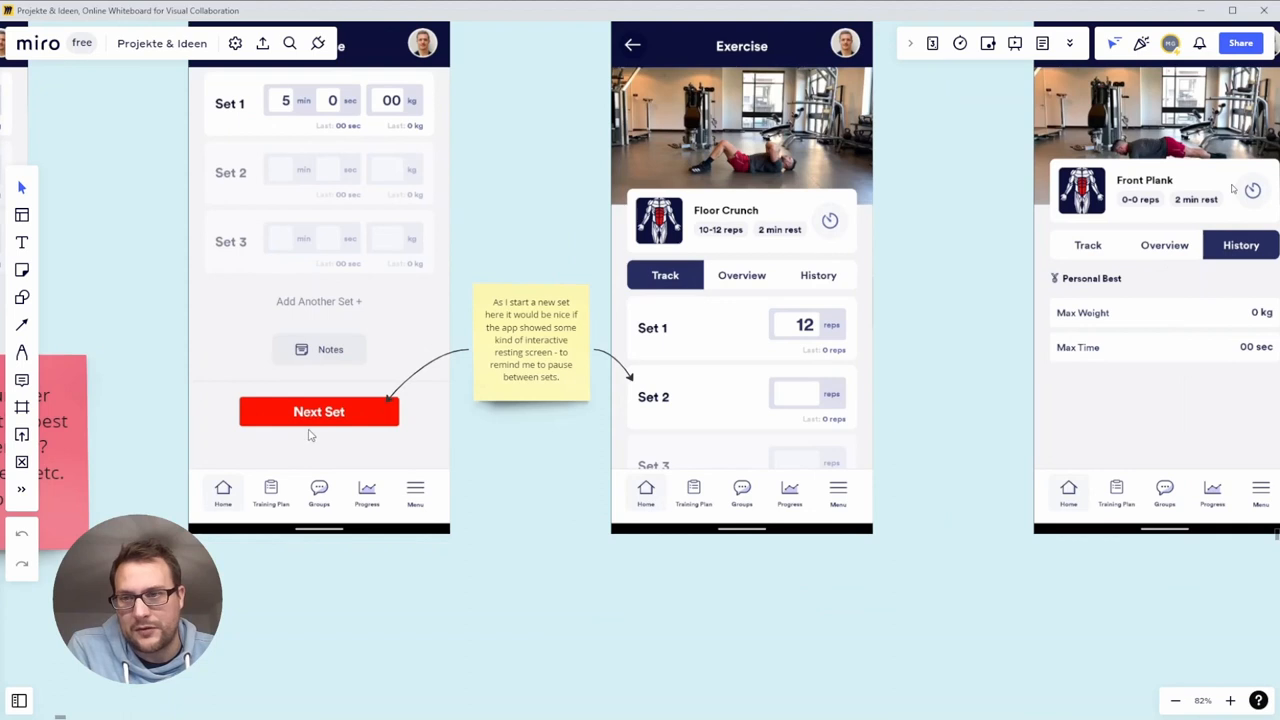
mouse_move(400, 384)
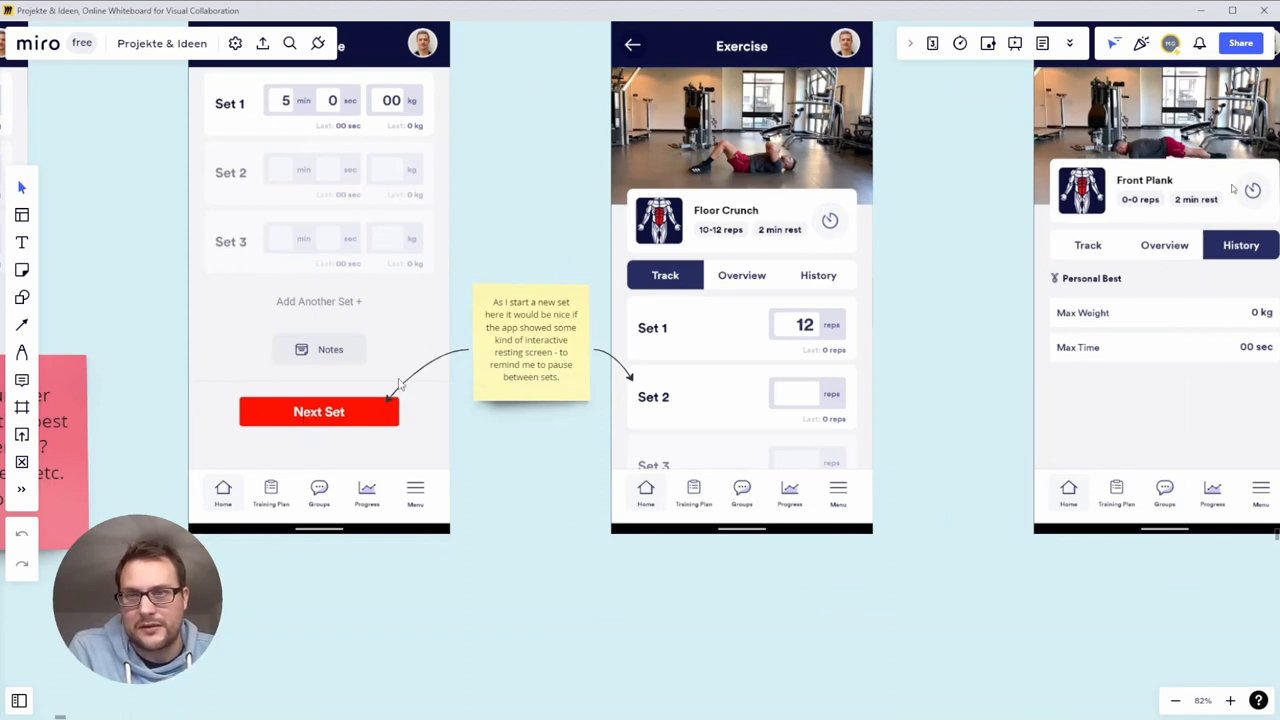
mouse_move(564, 218)
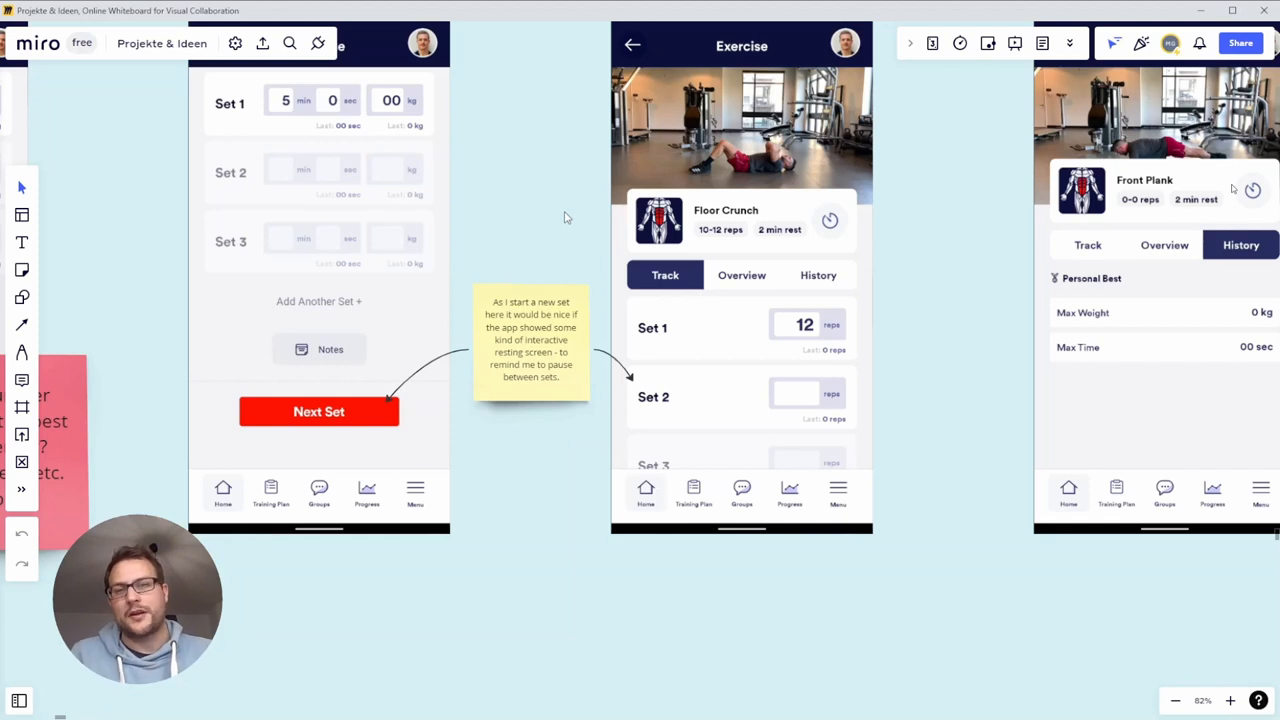
mouse_move(562, 212)
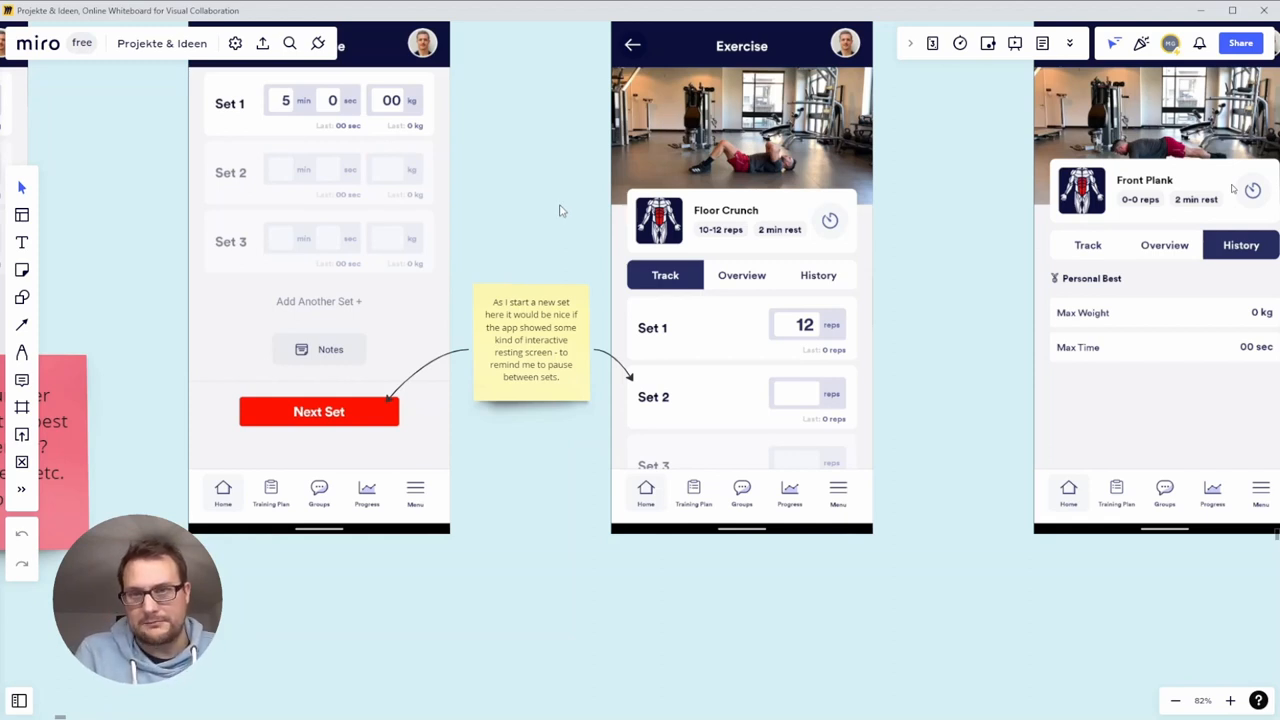
scroll("down", 3)
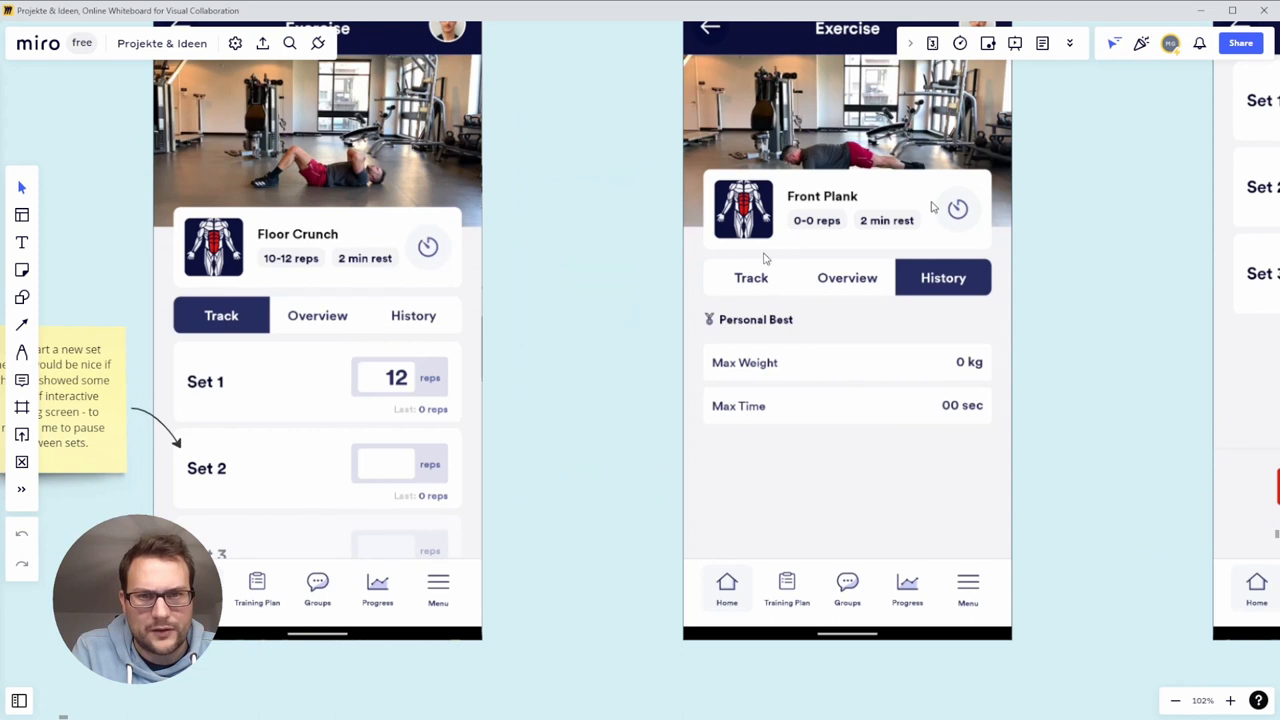
mouse_move(830, 280)
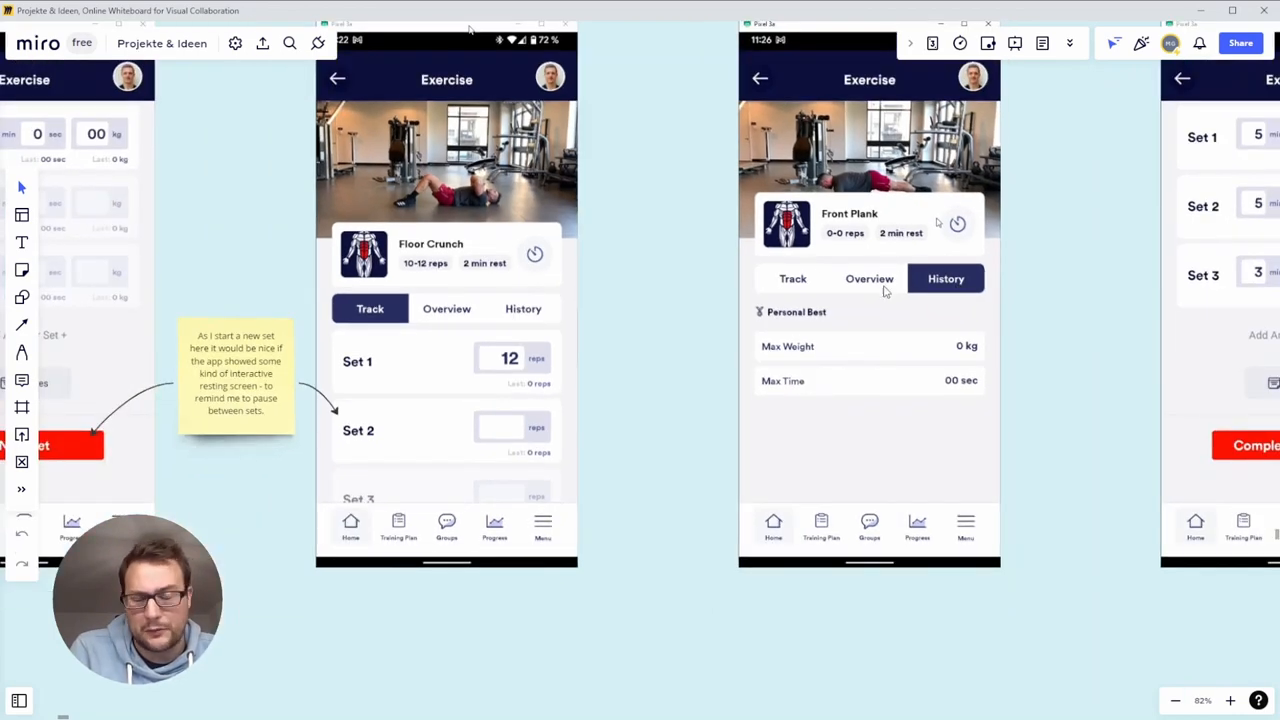
mouse_move(844, 270)
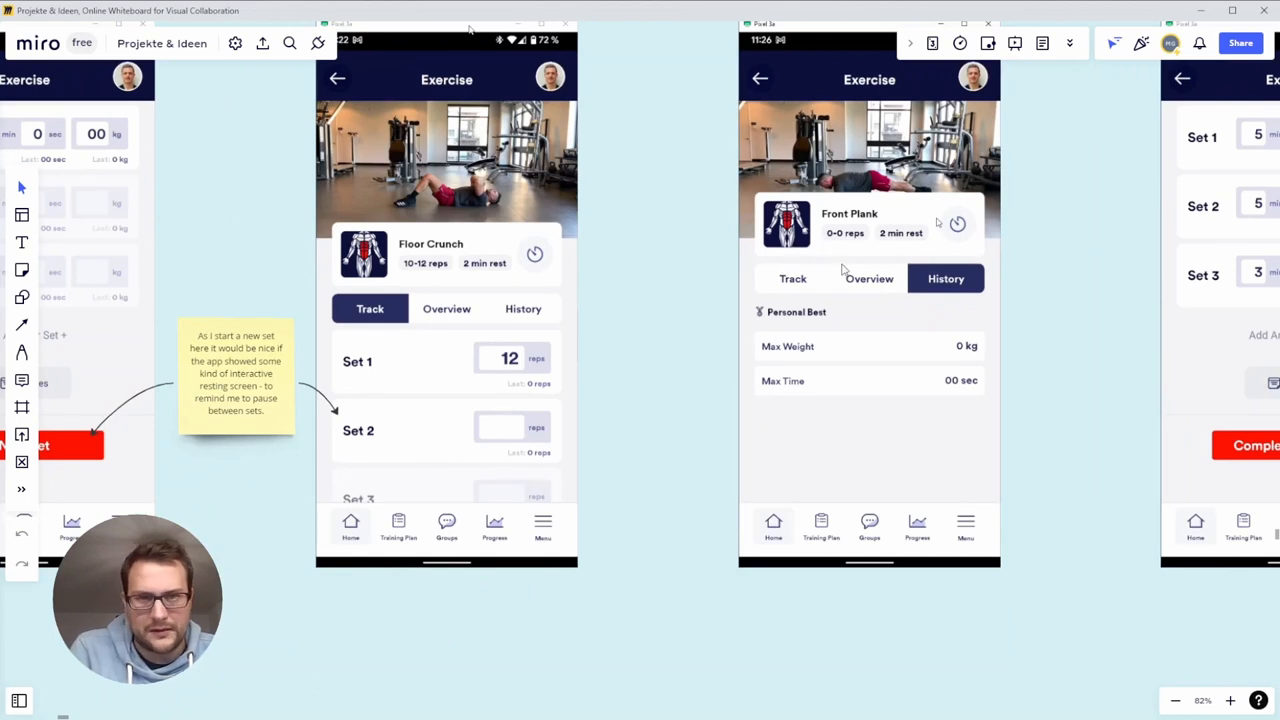
mouse_move(840, 276)
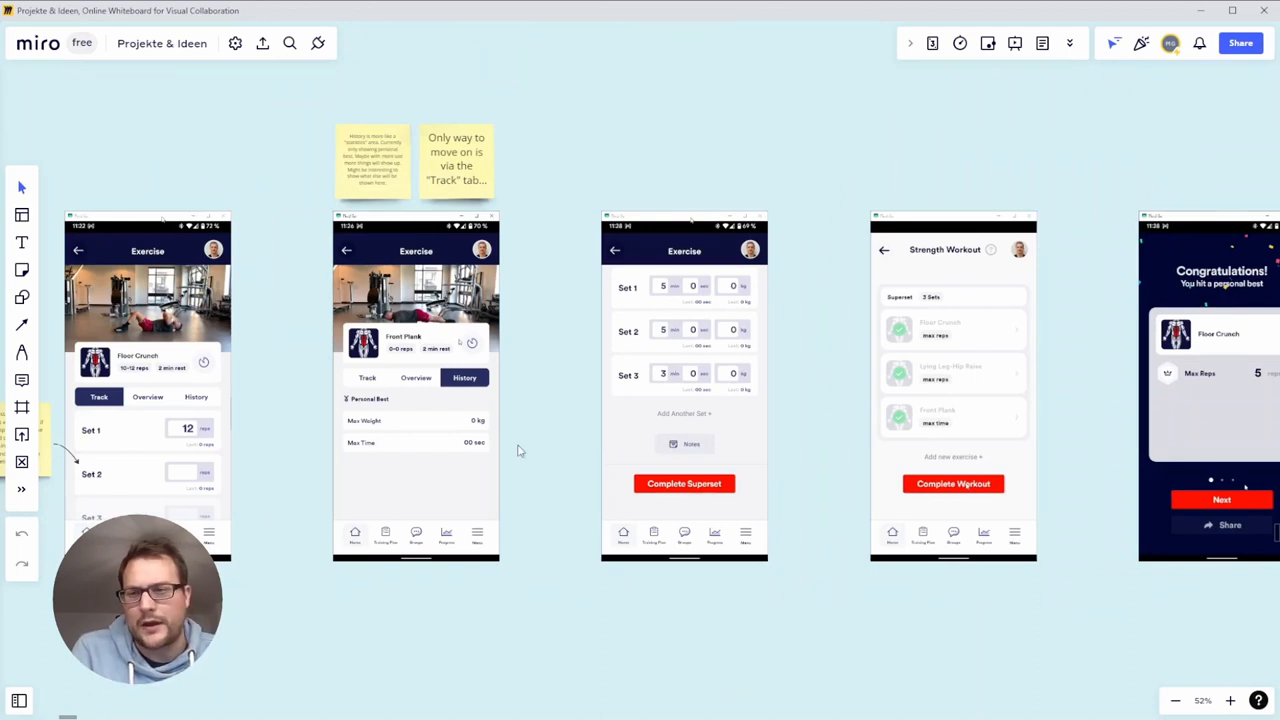
mouse_move(844, 448)
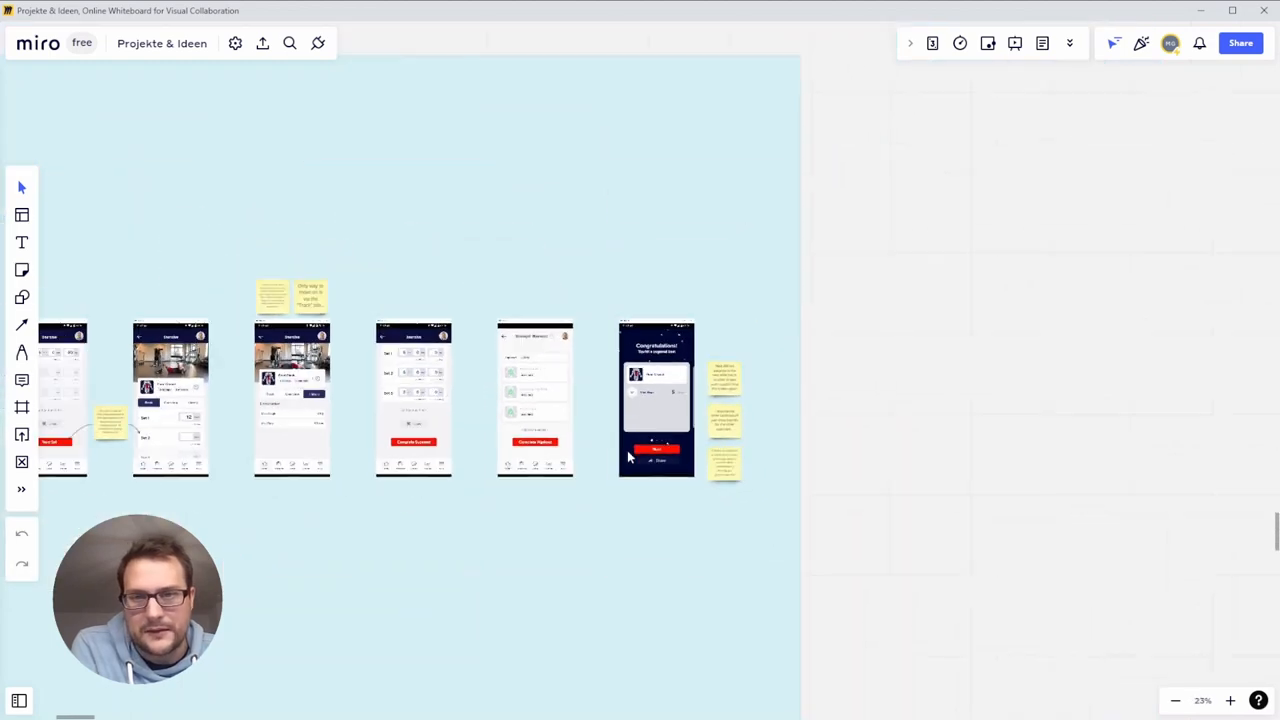
scroll("down", 3)
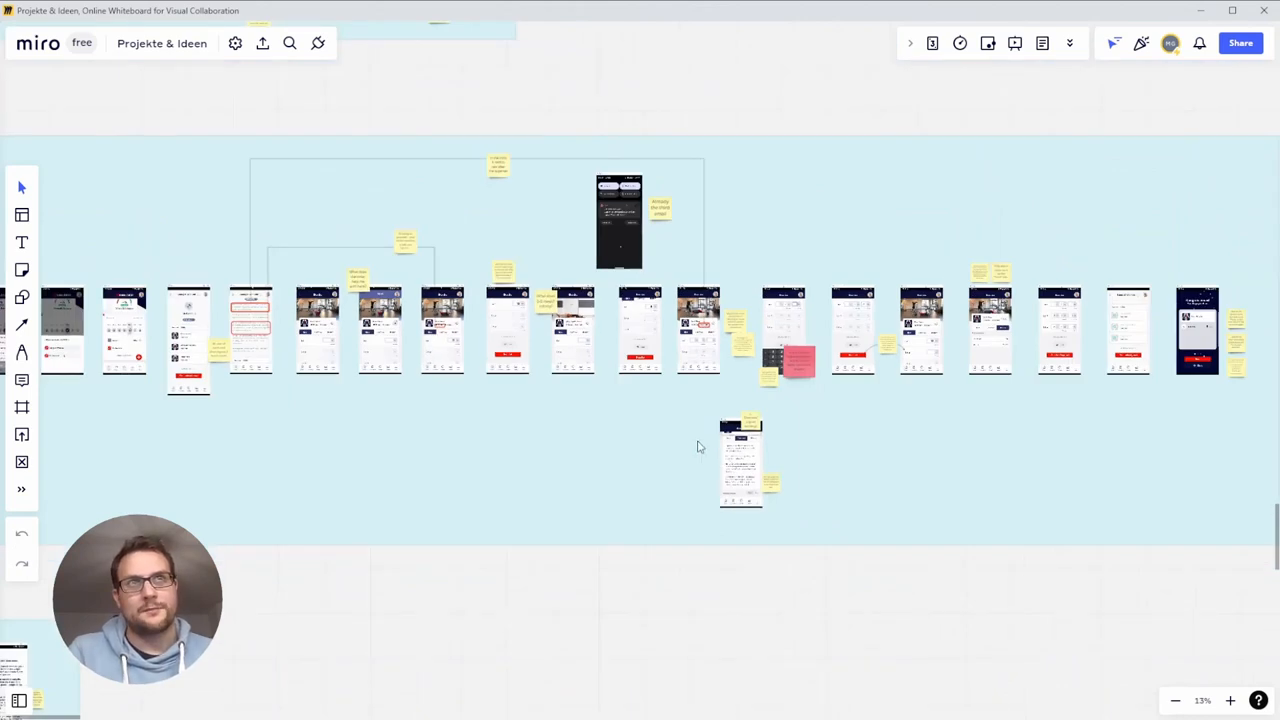
scroll("down", 3)
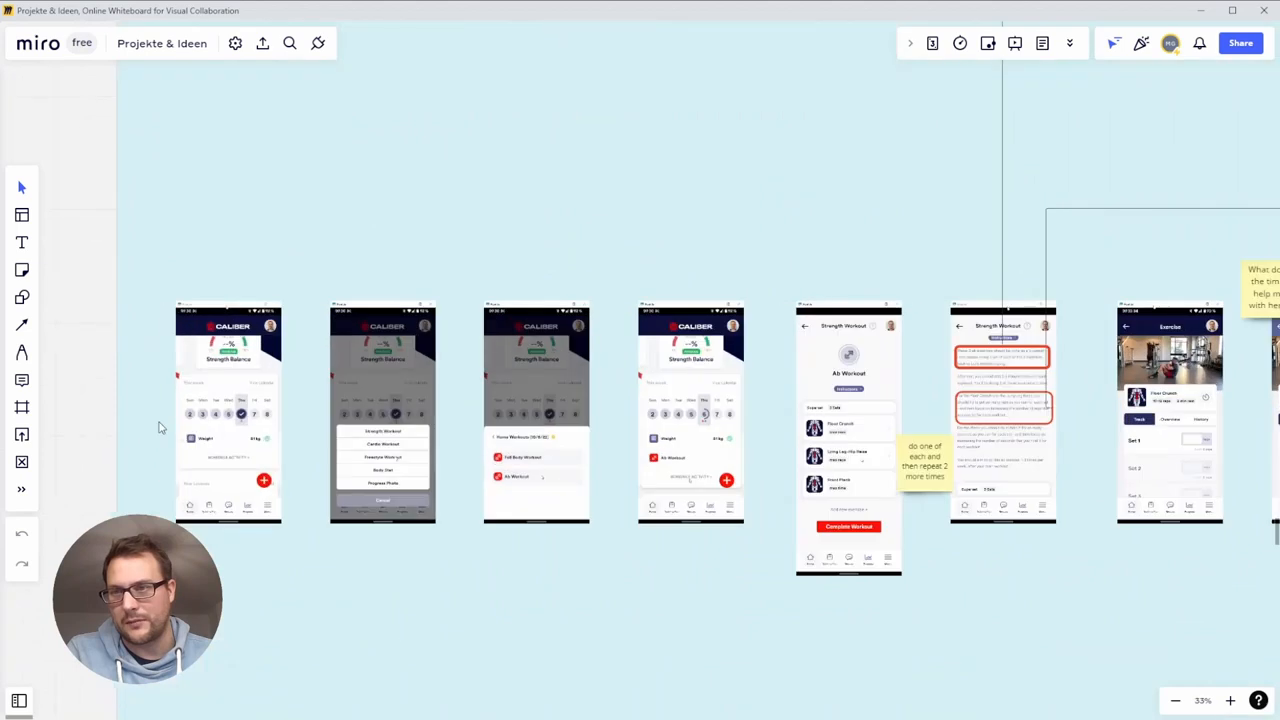
scroll("down", 3)
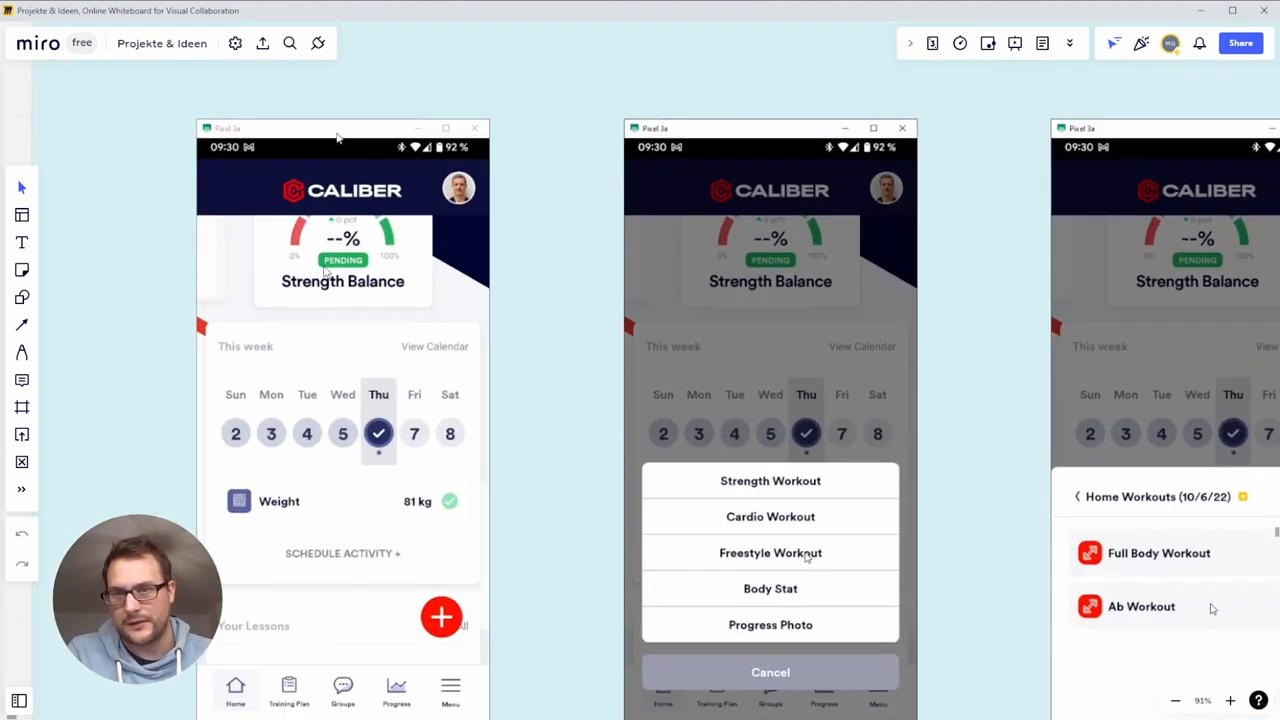
mouse_move(188, 268)
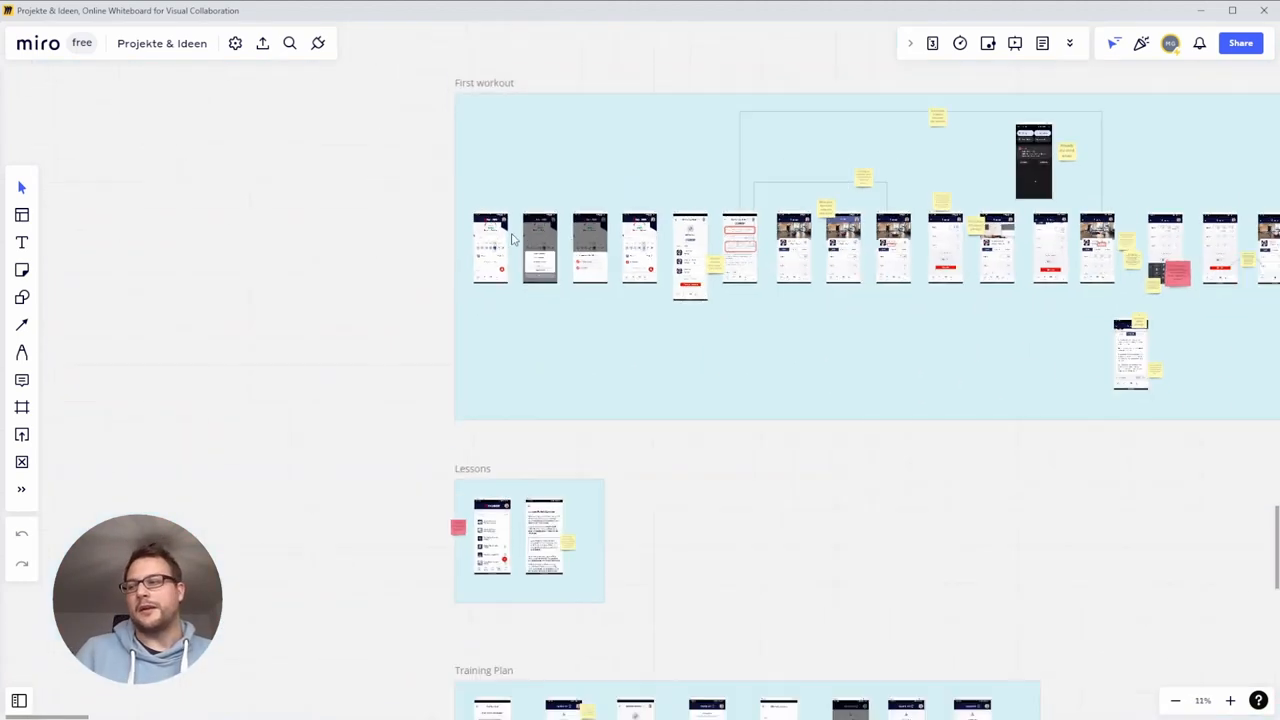
scroll("down", 3)
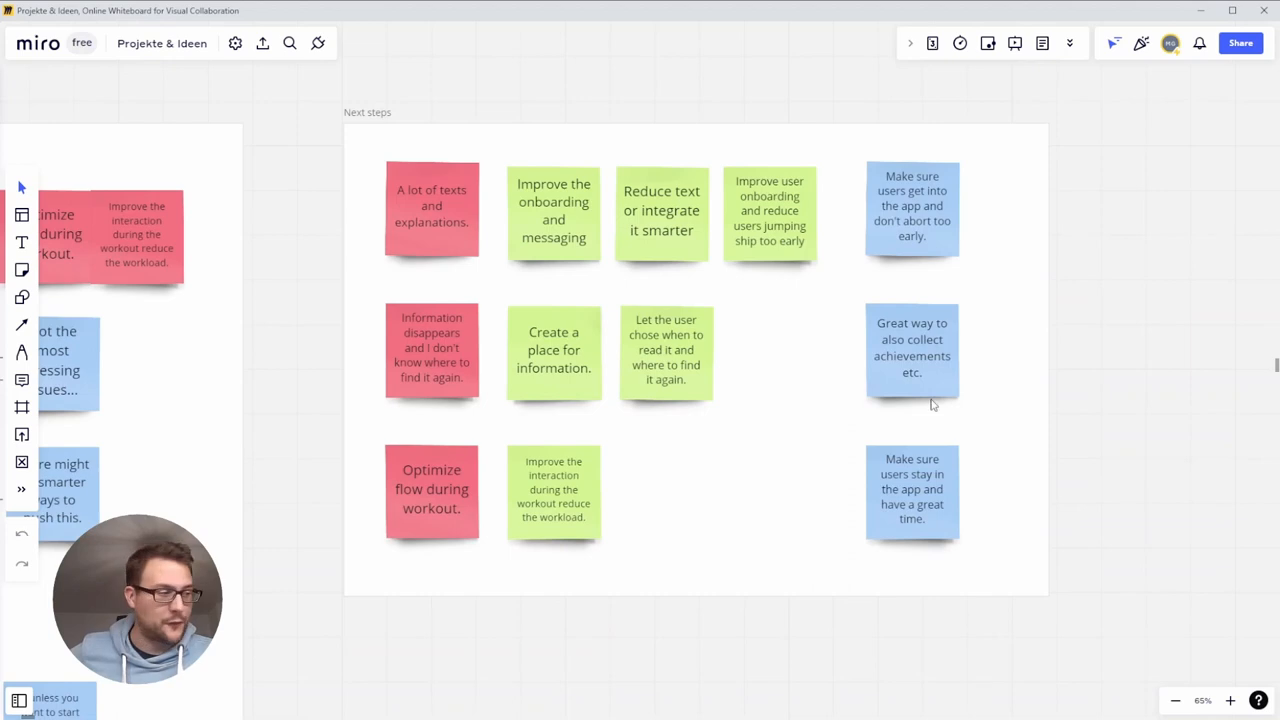
mouse_move(1070, 400)
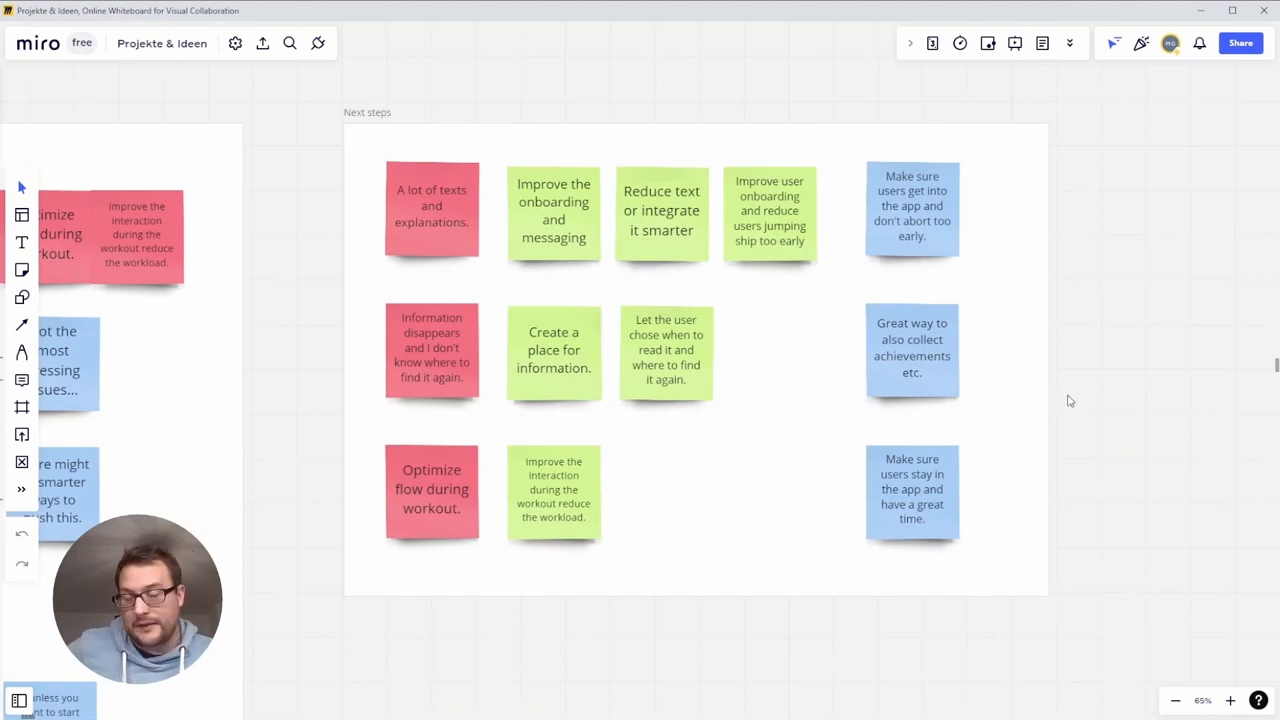